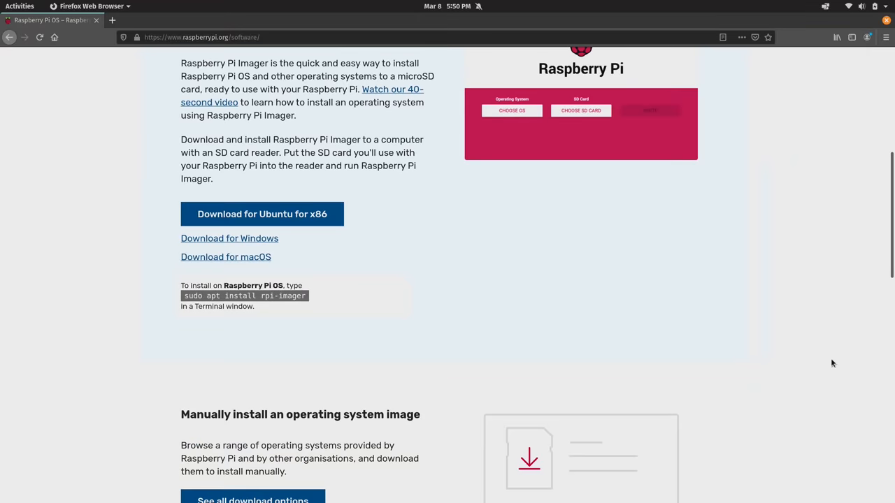
Step: Open 'See all download options' and scroll to the Raspberry Pi OS Lite entry
{"action": "scroll", "scroll_direction": "down", "scroll_amount": 3}
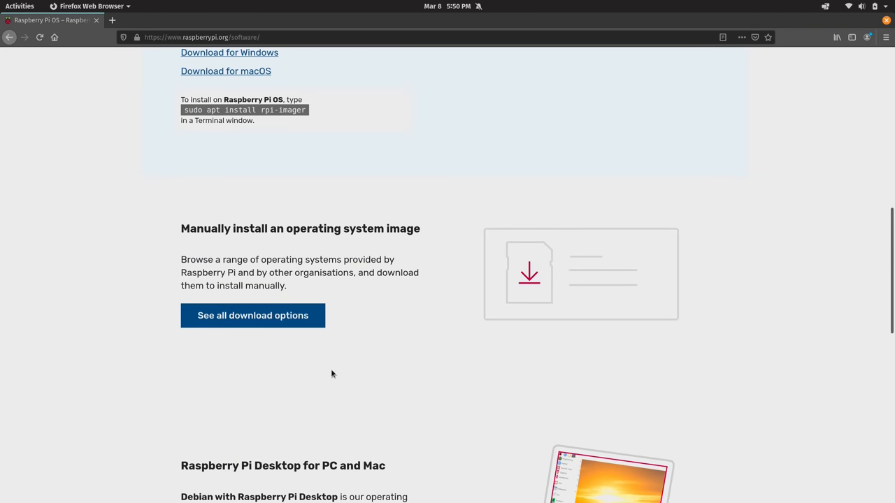
{"action": "left_click", "coordinate": [252, 315]}
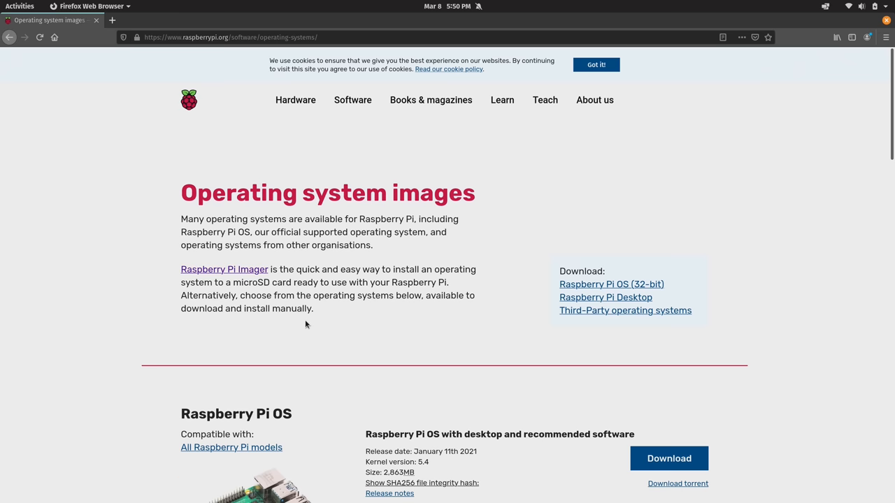
{"action": "scroll", "scroll_direction": "down", "scroll_amount": 3}
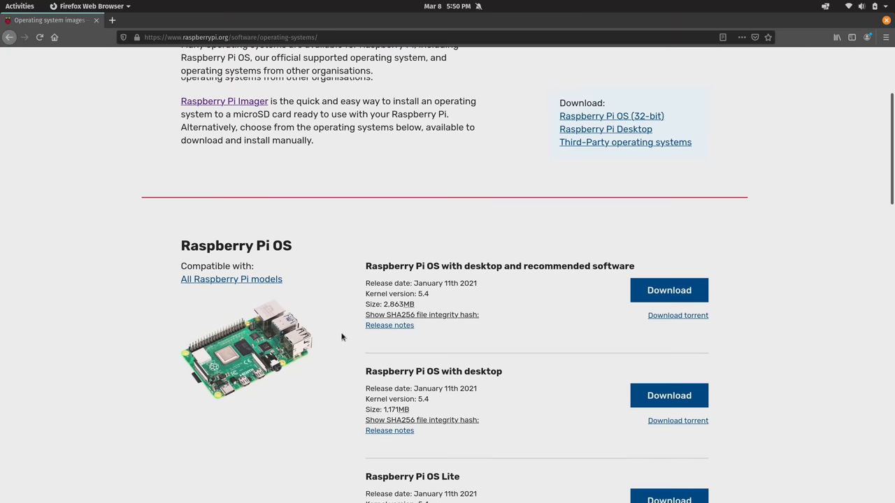
{"action": "scroll", "scroll_direction": "down", "scroll_amount": 3}
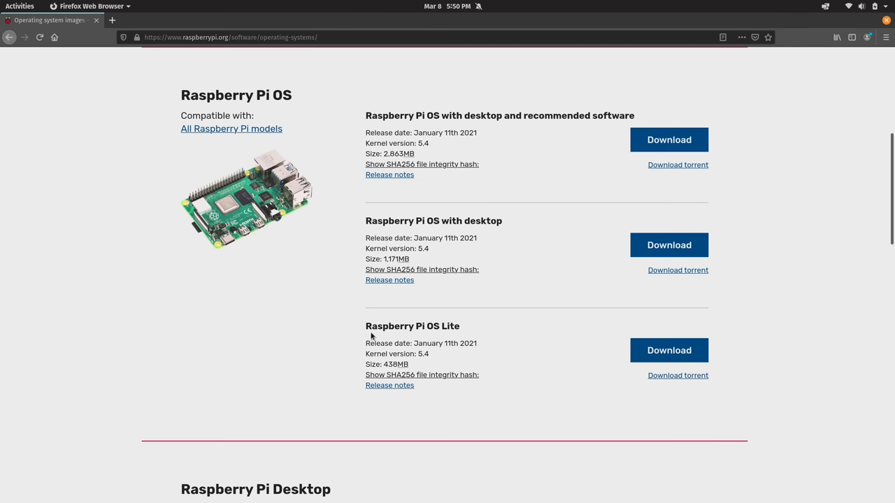
{"action": "mouse_move", "coordinate": [507, 357]}
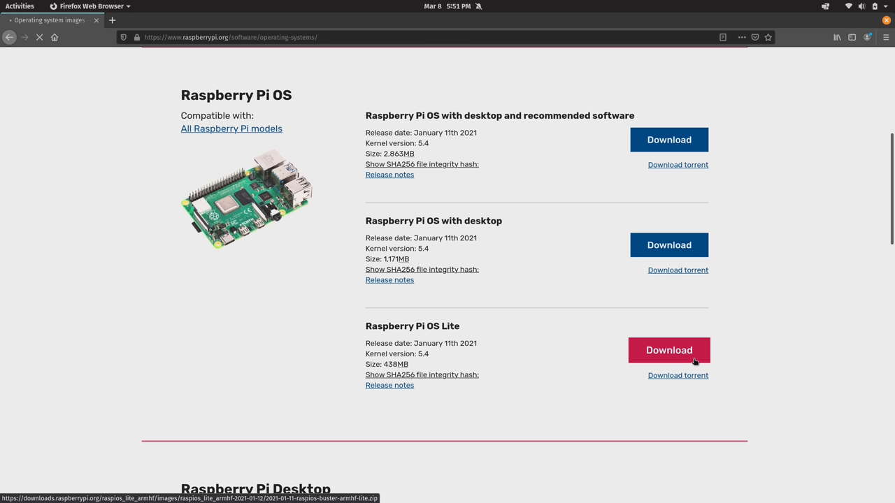
Step: Download the Raspberry Pi OS Lite zip, choosing Save File in the dialog
{"action": "left_click", "coordinate": [669, 350]}
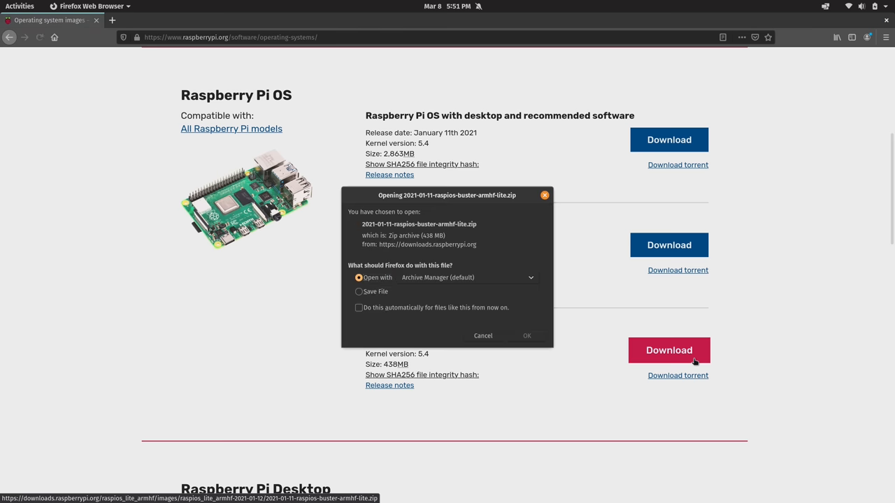
{"action": "left_click", "coordinate": [359, 292]}
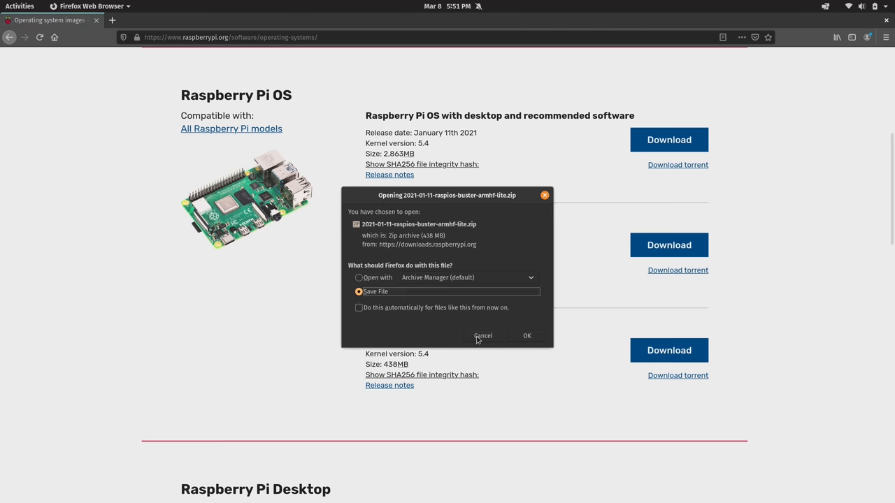
{"action": "left_click", "coordinate": [527, 336]}
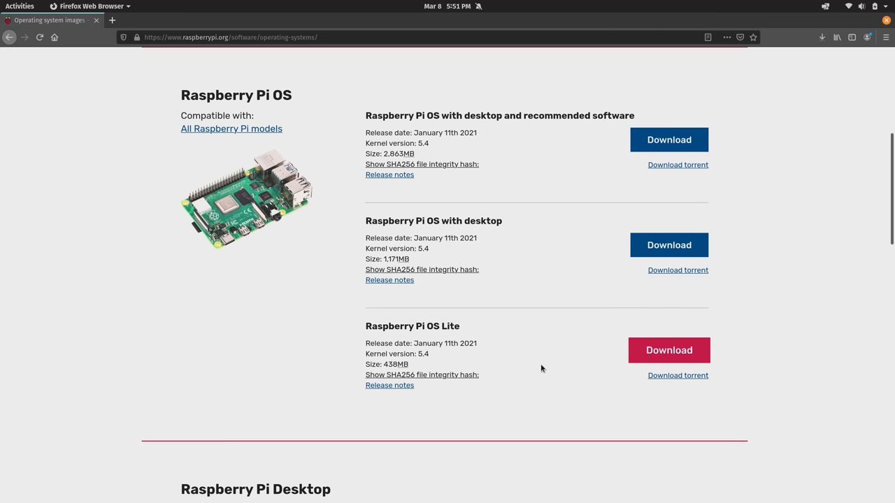
{"action": "left_click", "coordinate": [669, 351]}
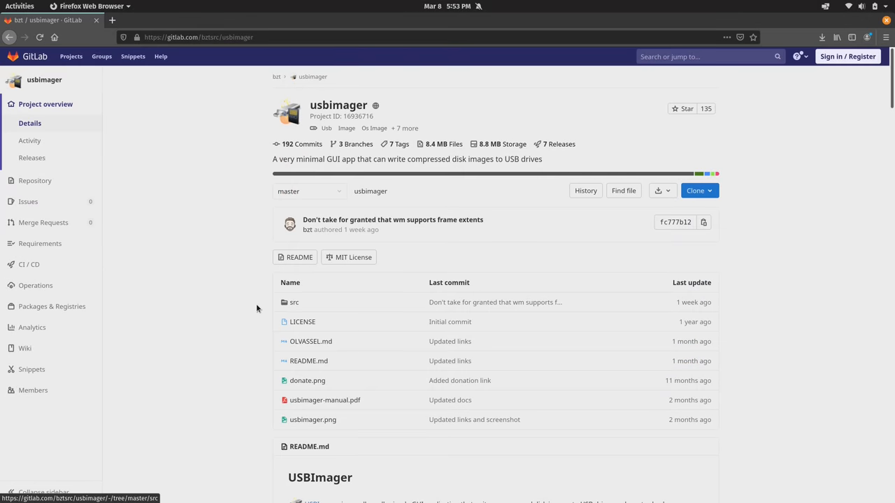
Step: Scroll the usbimager README down to its platform downloads table
{"action": "scroll", "scroll_direction": "down", "scroll_amount": 3}
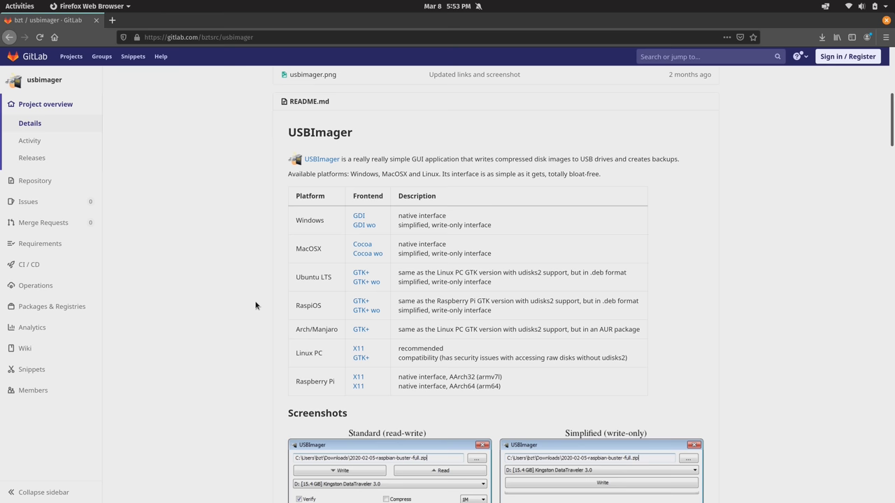
{"action": "mouse_move", "coordinate": [361, 276]}
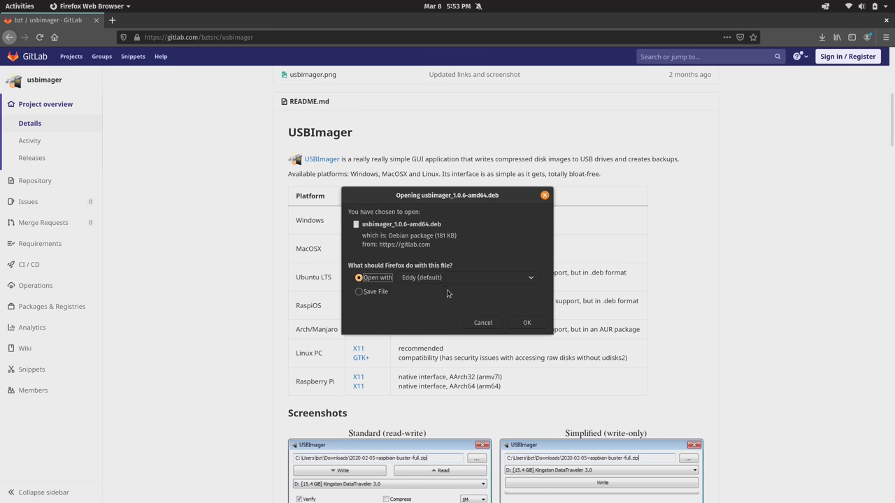
Step: Install the usbimager Debian package through Eddy, then close the Eddy window
{"action": "left_click", "coordinate": [526, 323]}
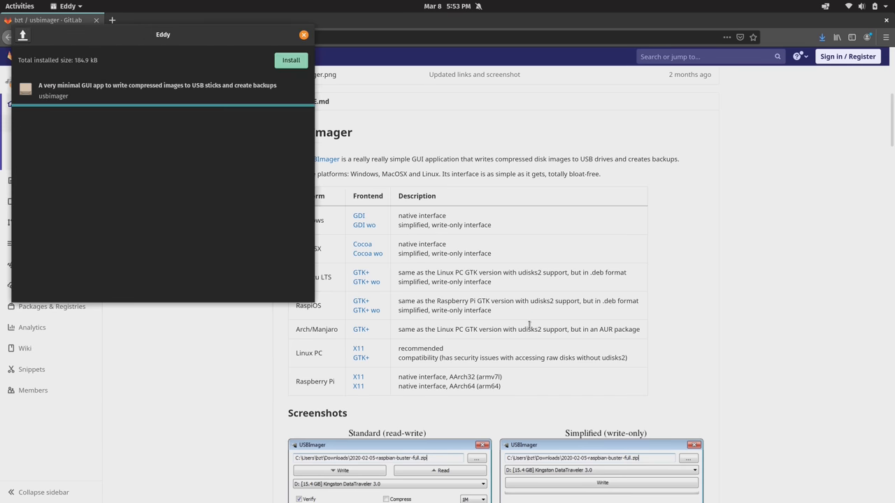
{"action": "left_click", "coordinate": [291, 59]}
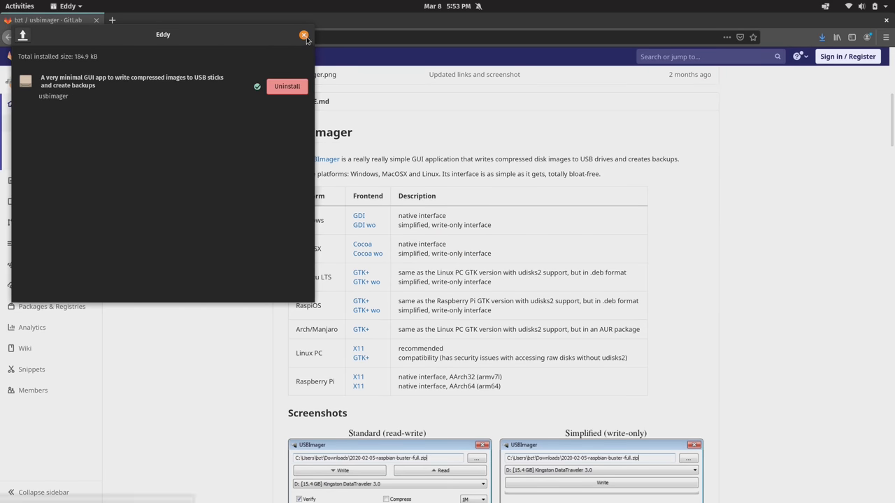
{"action": "left_click", "coordinate": [304, 35]}
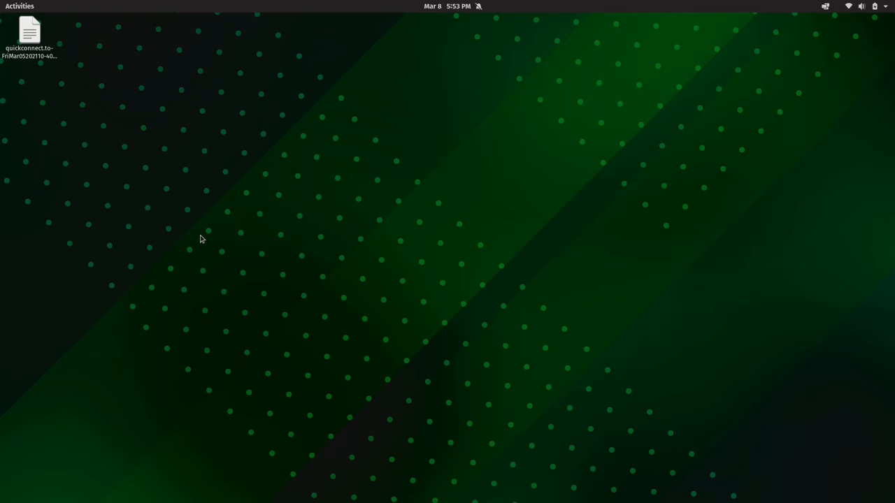
Step: Launch USBImager and select the raspios Lite zip from the Downloads folder
{"action": "type", "text": "usbi"}
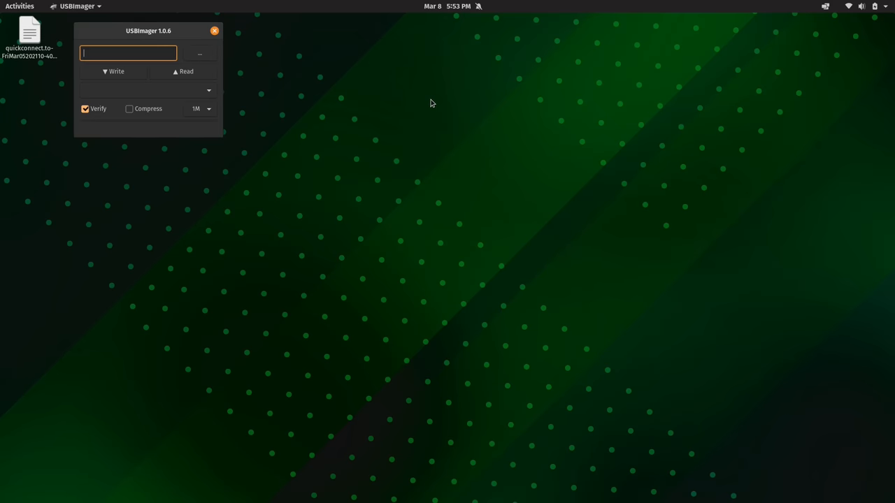
{"action": "left_click", "coordinate": [200, 53]}
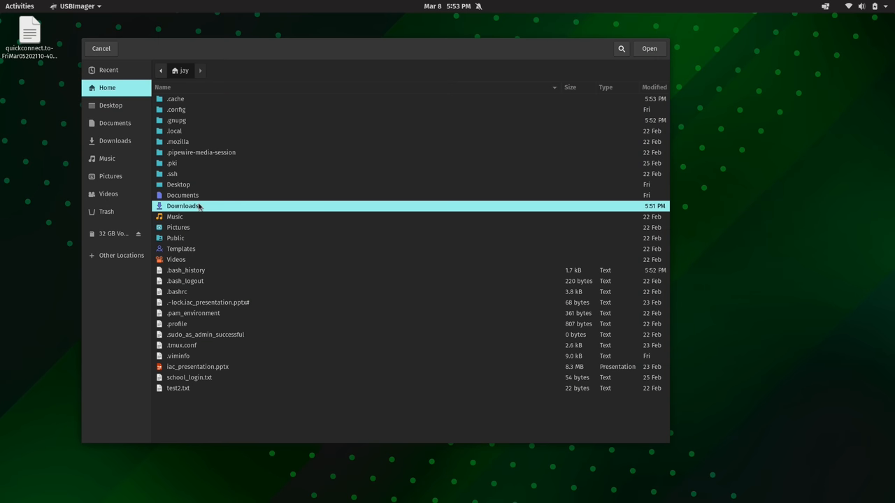
{"action": "double_click", "coordinate": [183, 205]}
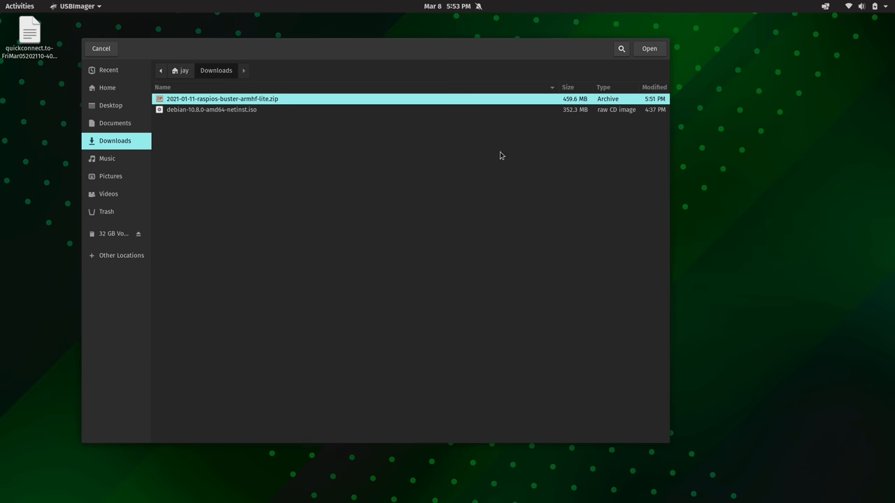
{"action": "left_click", "coordinate": [648, 48]}
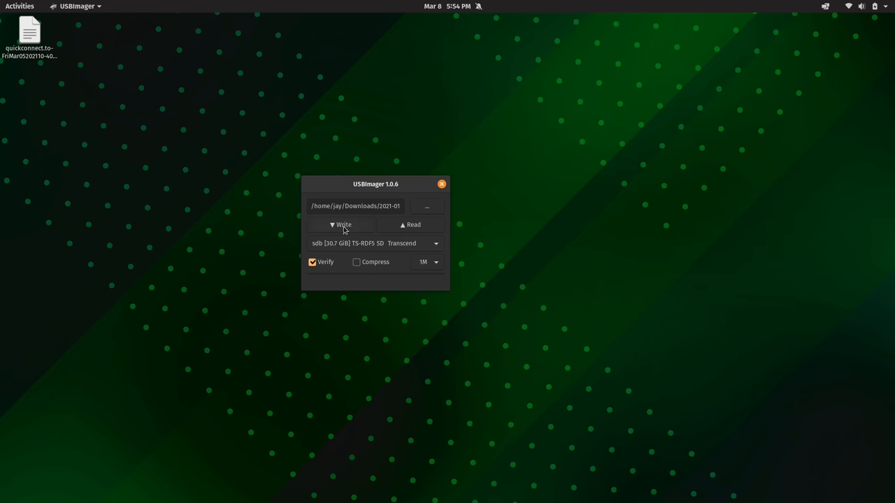
Step: Write the image to the Transcend SD card, authenticating with the password
{"action": "left_click", "coordinate": [341, 225]}
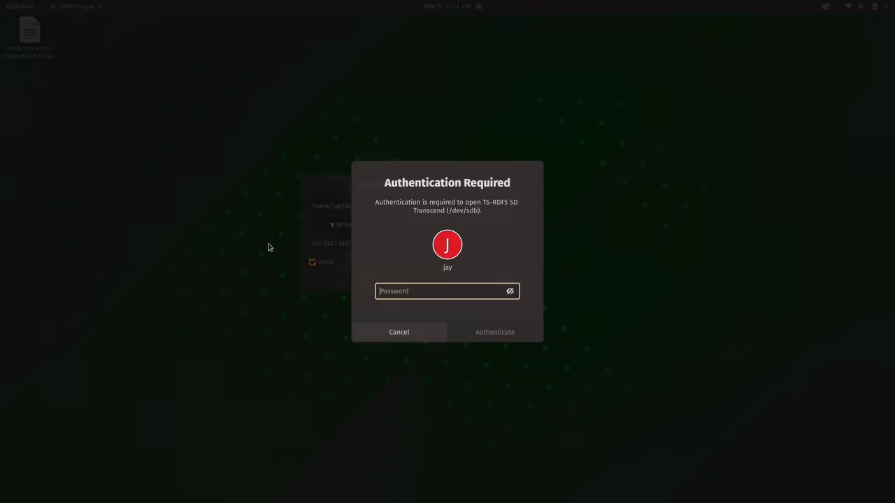
{"action": "type", "text": "password"}
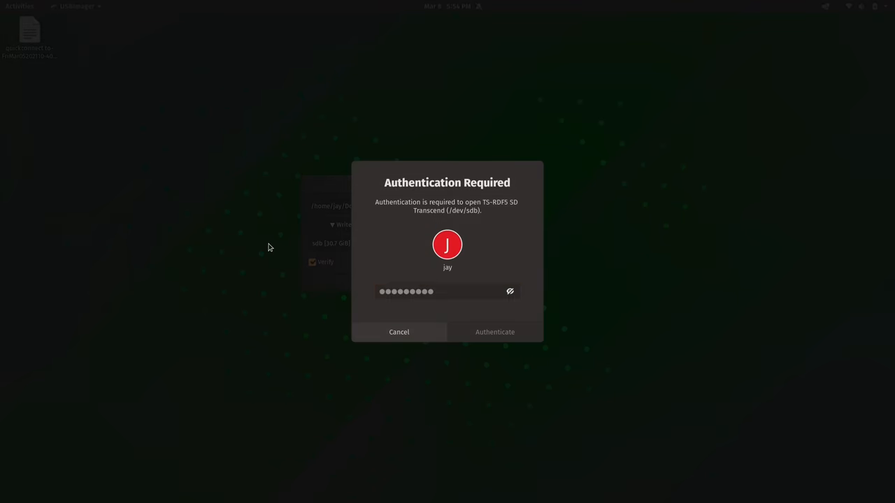
{"action": "left_click", "coordinate": [494, 332]}
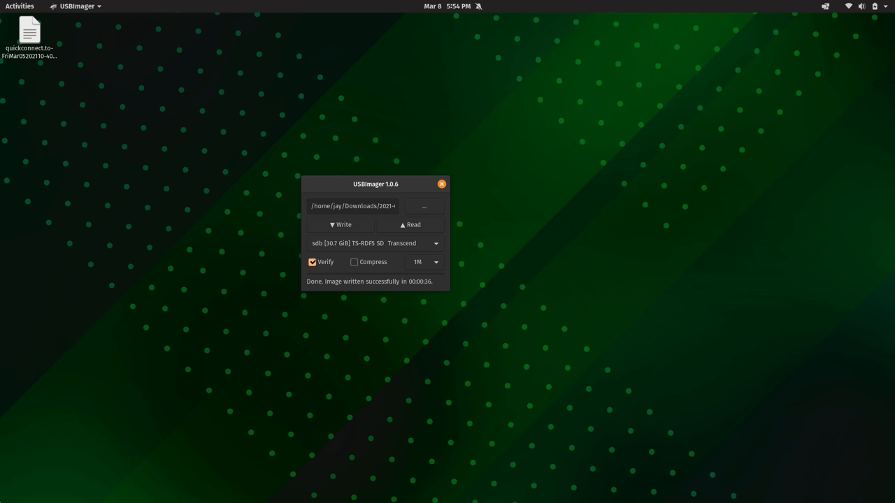
Step: Run touch /media/jay/boot/ssh, then begin typing 'sudo umount' for the card
{"action": "left_click", "coordinate": [441, 184]}
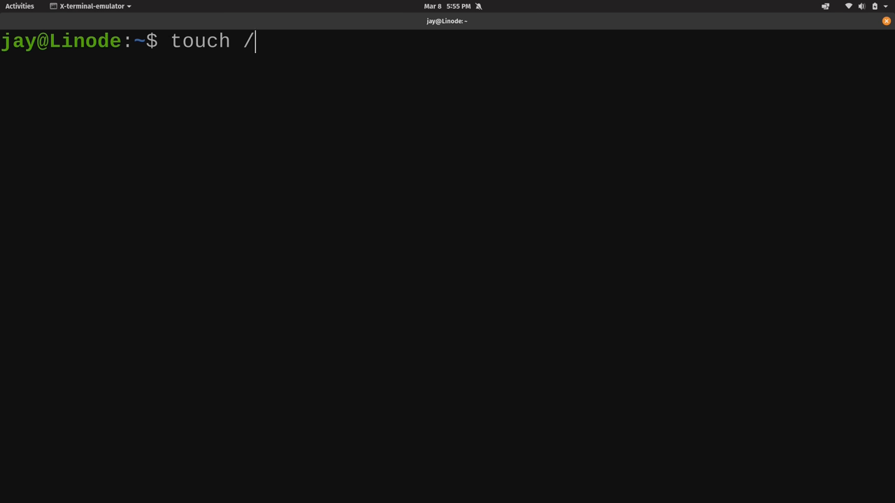
{"action": "type", "text": "media/jay/boot/"}
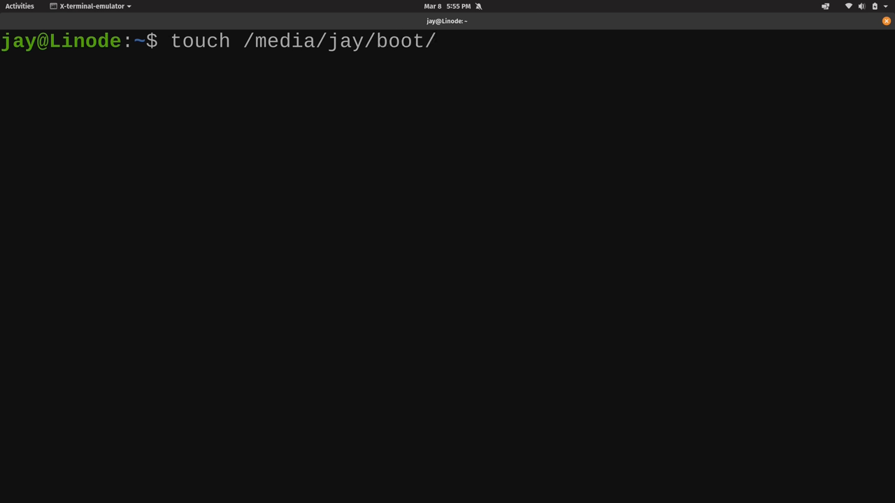
{"action": "key", "text": "Return"}
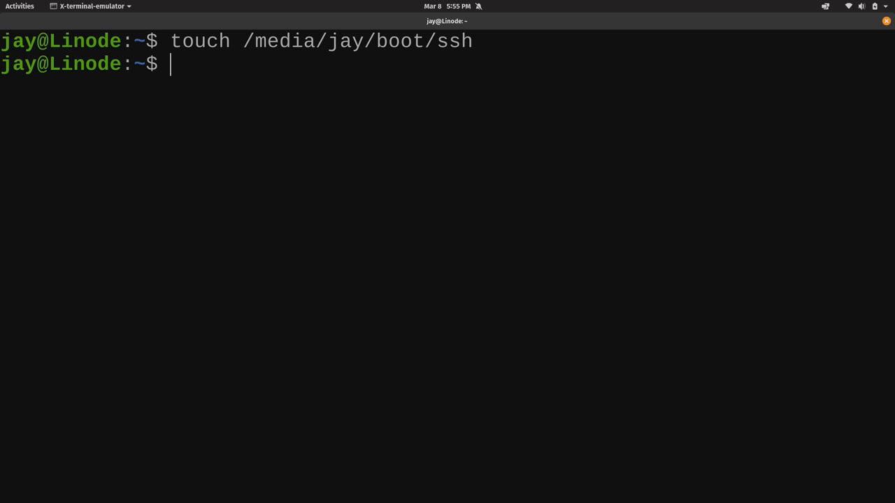
{"action": "type", "text": "sudo umount /d"}
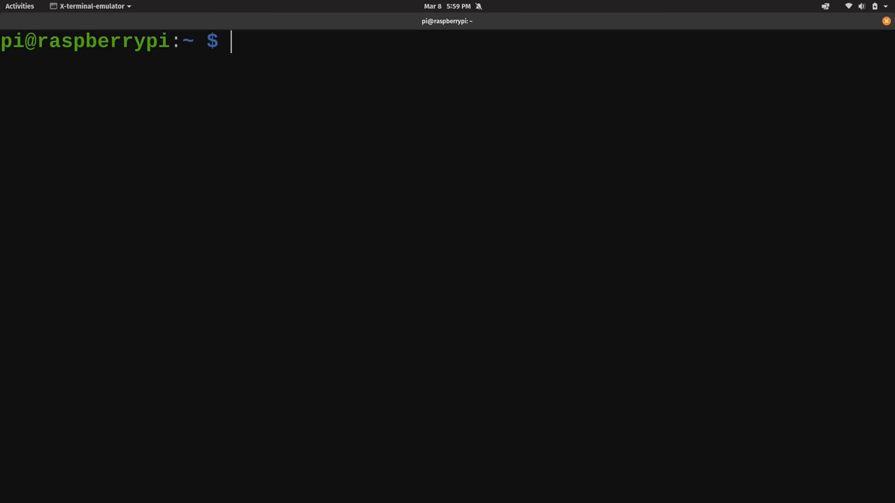
Step: Open /etc/hostname with sudo nano and type the new name omv.home-network.io
{"action": "type", "text": "sudo nano /etc/"}
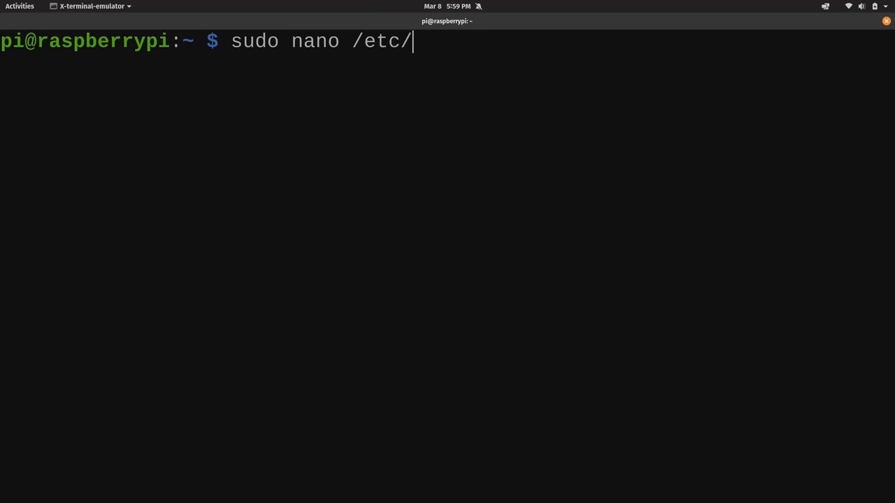
{"action": "type", "text": "hostname"}
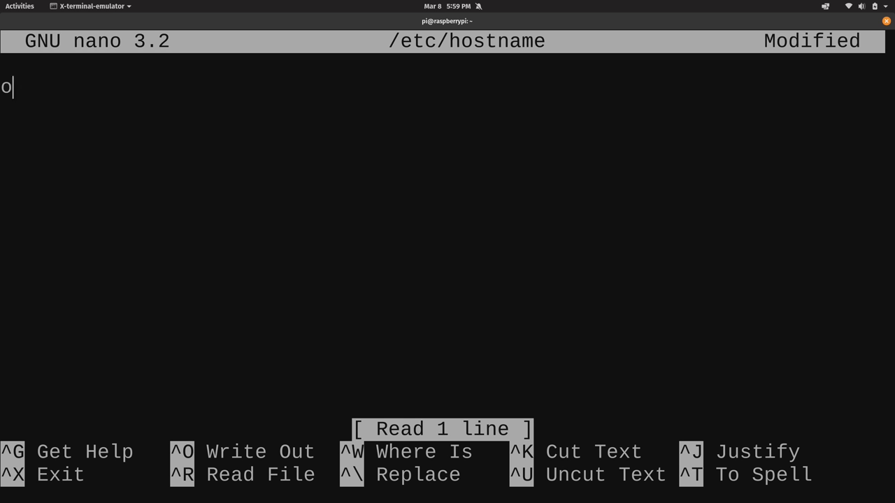
{"action": "type", "text": "mv.home-n"}
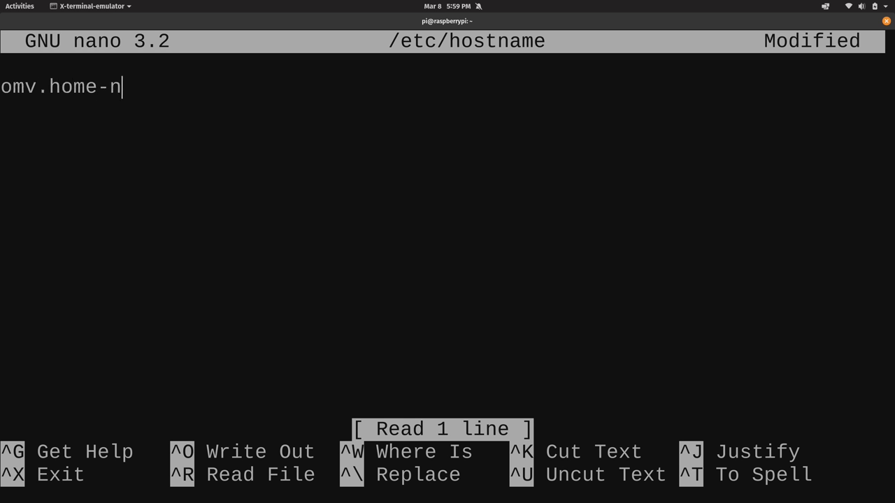
{"action": "type", "text": "etwork.io"}
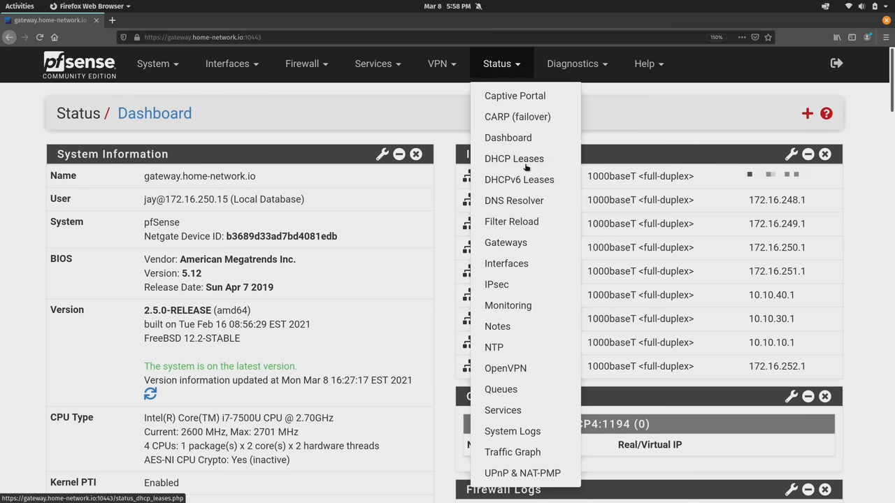
Step: Open Status > DHCP Leases and select the raspberrypi lease at 172.16.249.207
{"action": "left_click", "coordinate": [514, 159]}
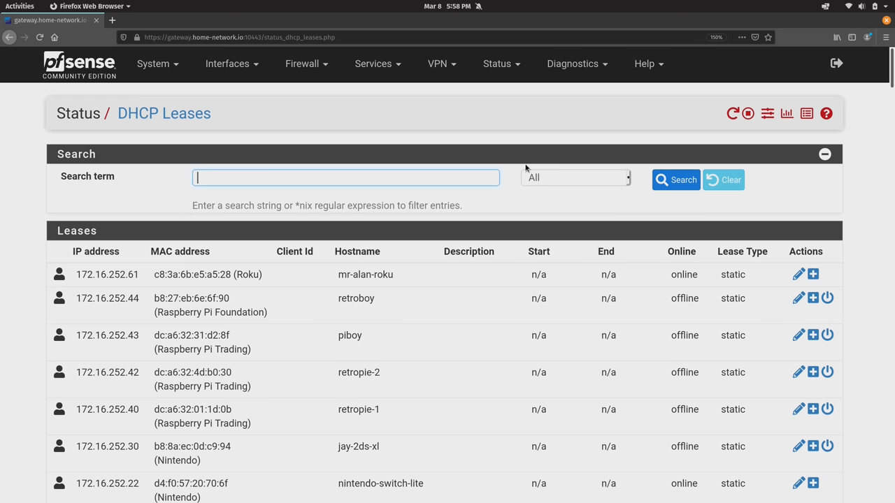
{"action": "scroll", "scroll_direction": "down", "scroll_amount": 3}
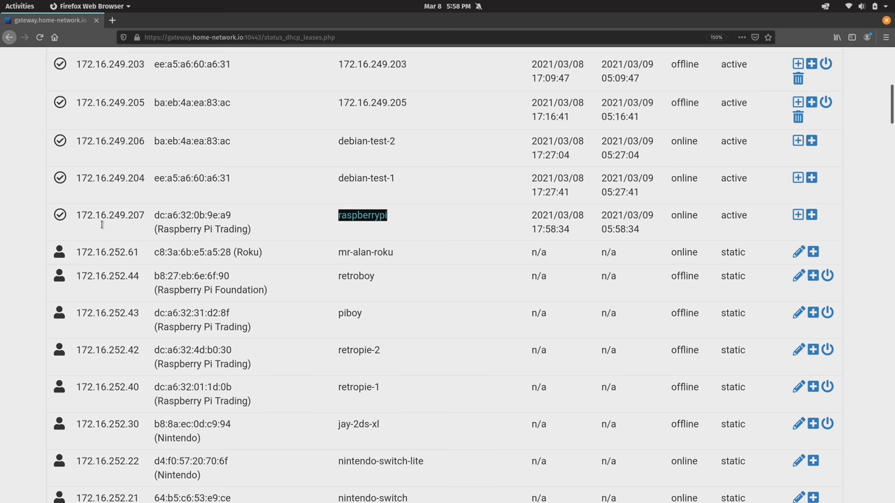
{"action": "double_click", "coordinate": [110, 215]}
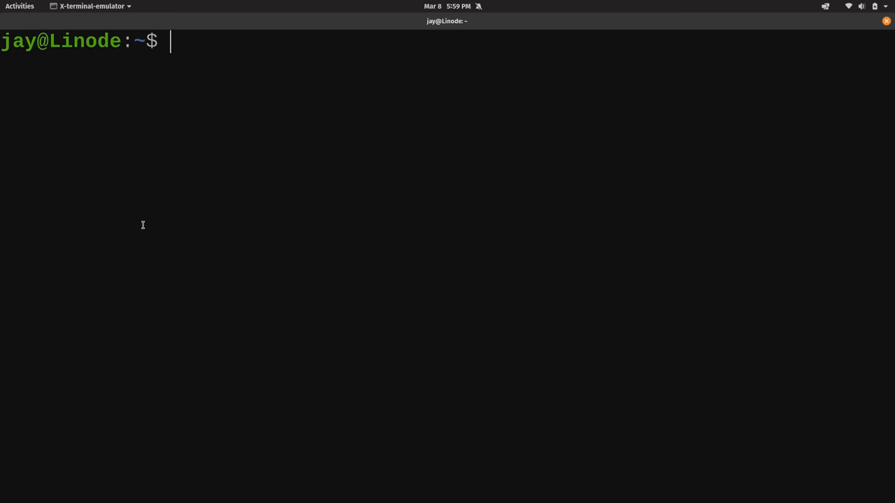
{"action": "type", "text": "ssh pi"}
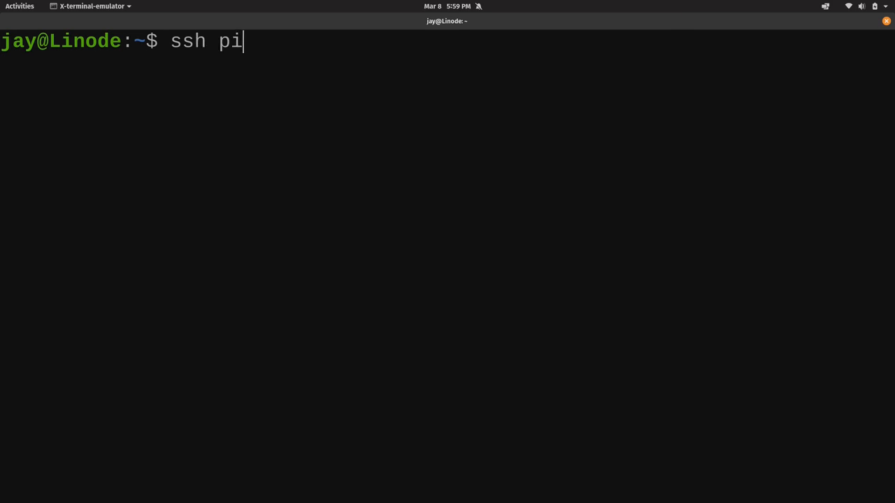
{"action": "type", "text": "@172.16.249.207"}
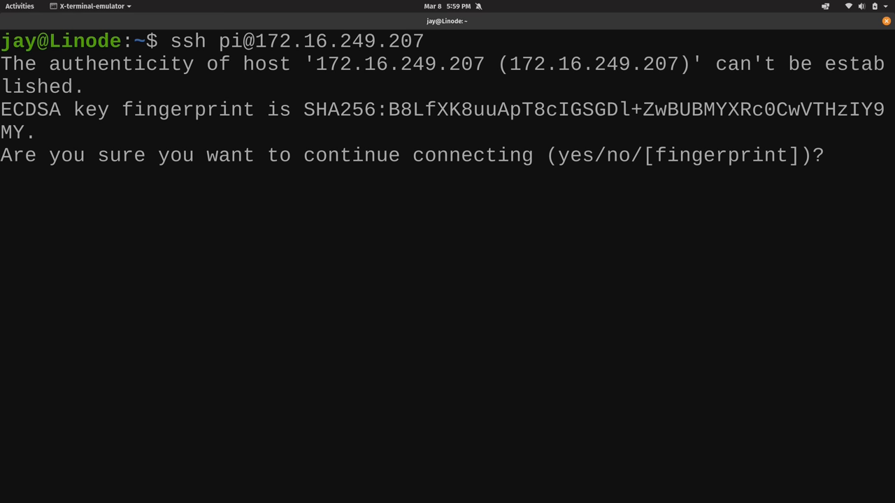
{"action": "type", "text": "yes"}
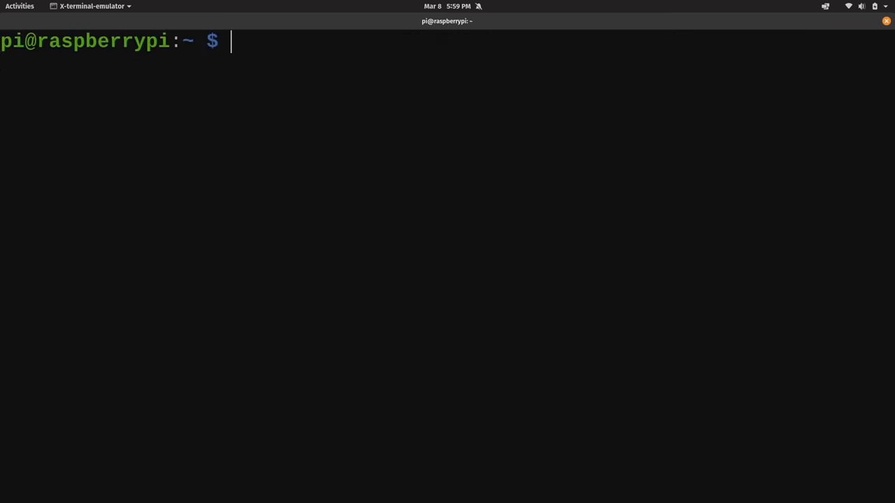
Step: Set /etc/hostname to omv.home-network.io in nano, then save and exit
{"action": "type", "text": "sudo nano /etc/hos"}
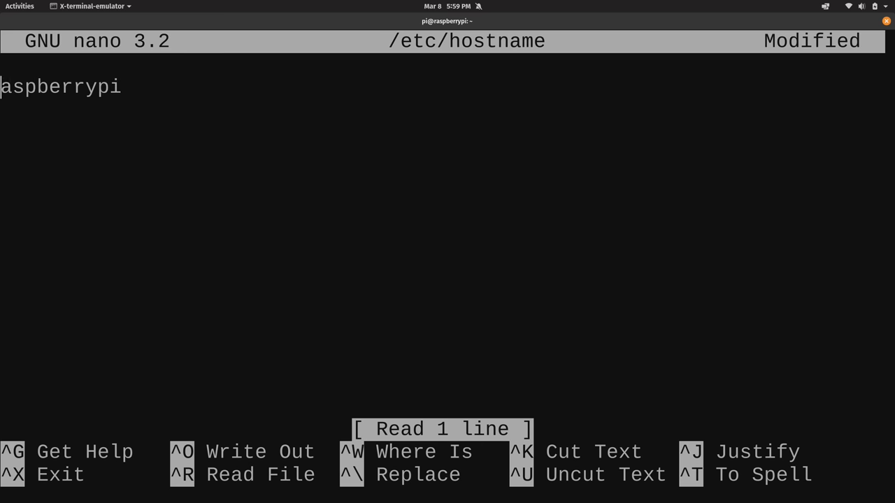
{"action": "type", "text": "omv"}
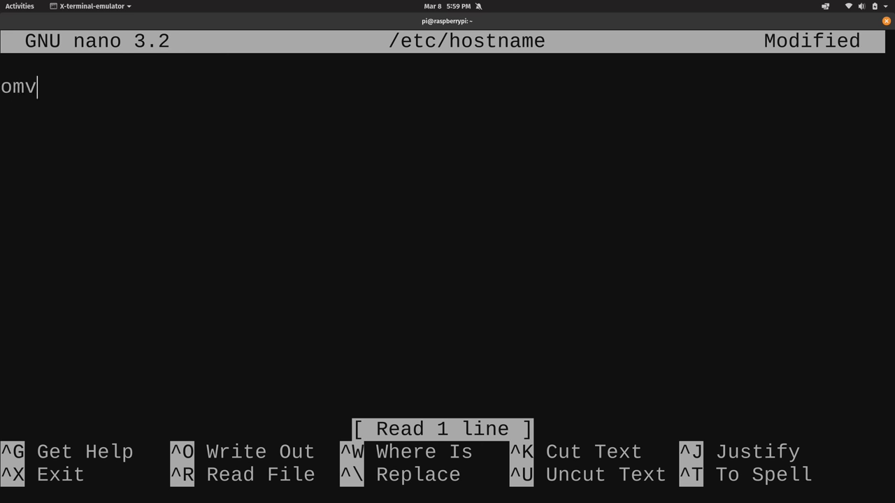
{"action": "type", "text": ".home-network.i"}
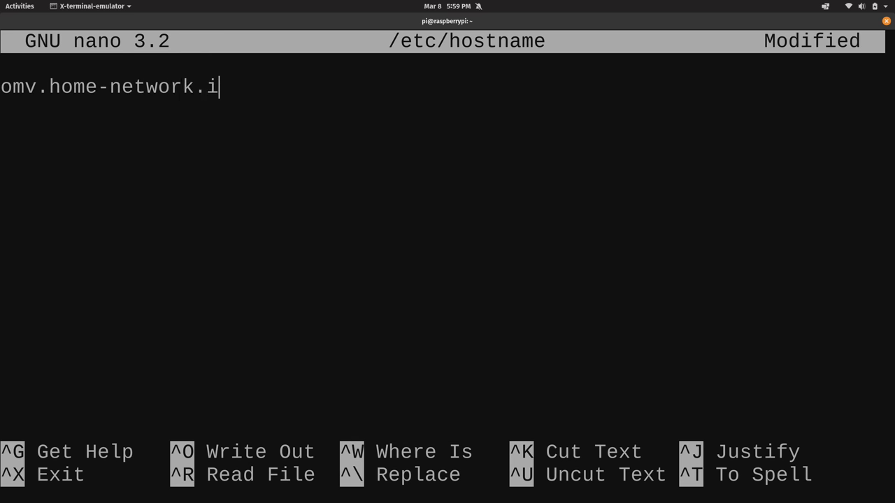
{"action": "type", "text": "o"}
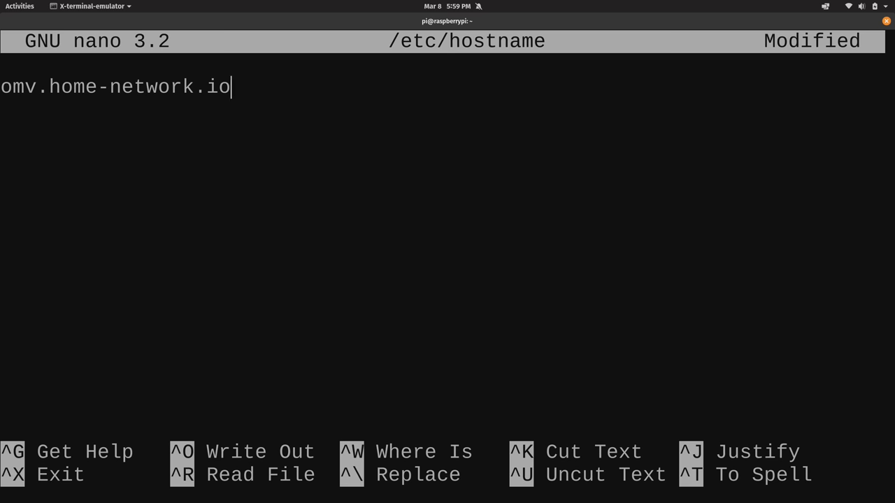
{"action": "key", "text": "ctrl+o"}
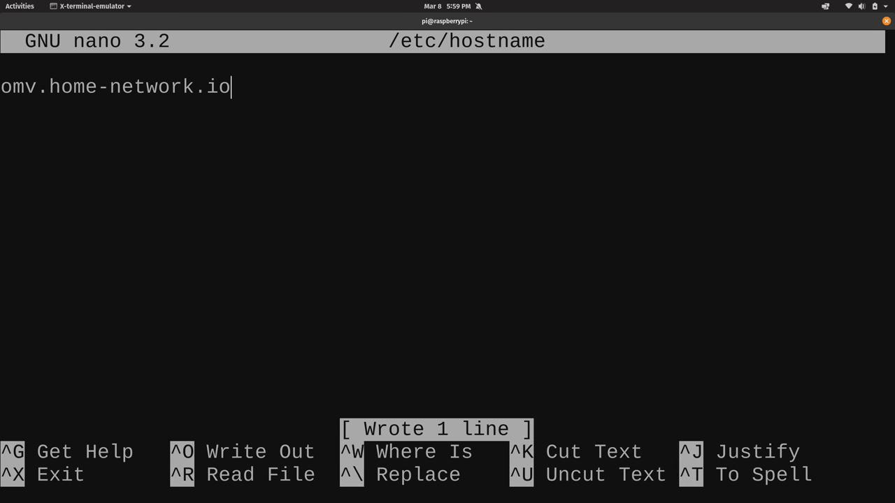
{"action": "key", "text": "ctrl+x"}
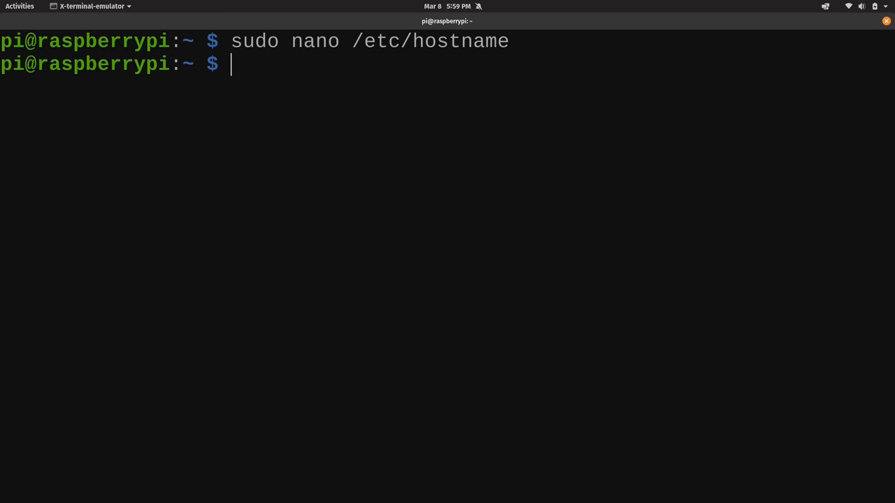
Step: Edit /etc/hosts in nano so the 127.0.1.1 line names omv.home-network.io
{"action": "type", "text": "sudo nano /etc/hosts"}
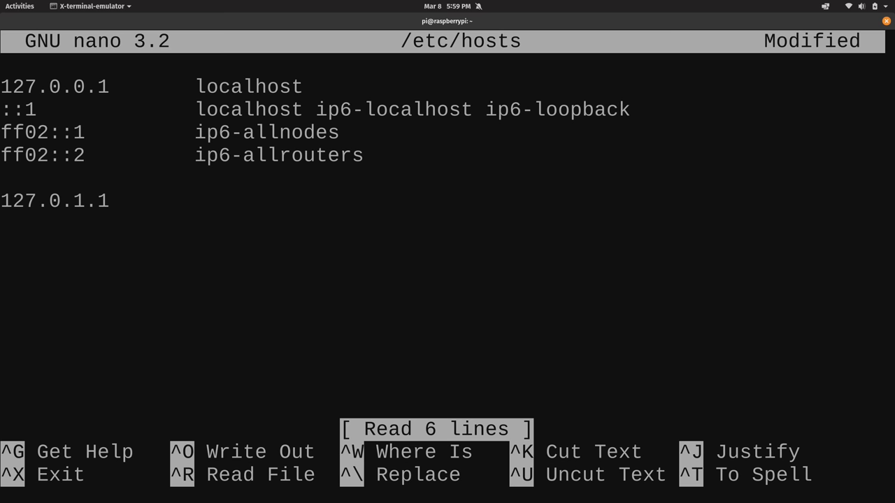
{"action": "type", "text": "omv.home-ne"}
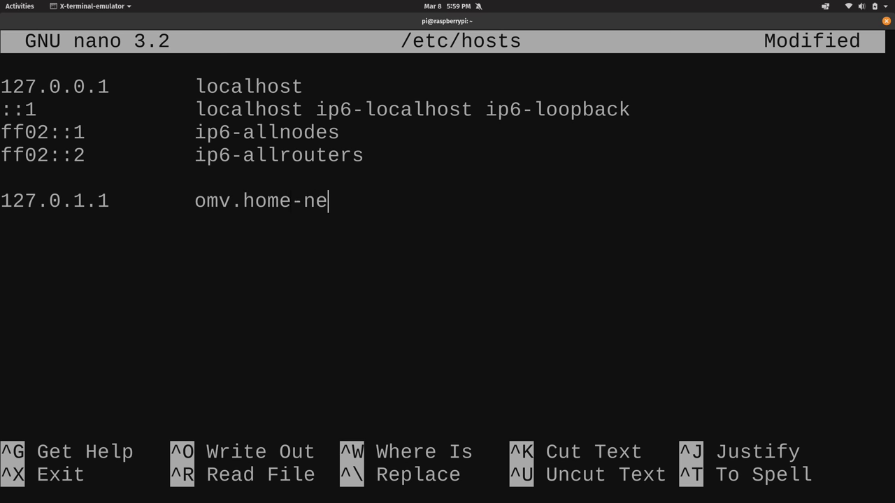
{"action": "type", "text": "twork.io o"}
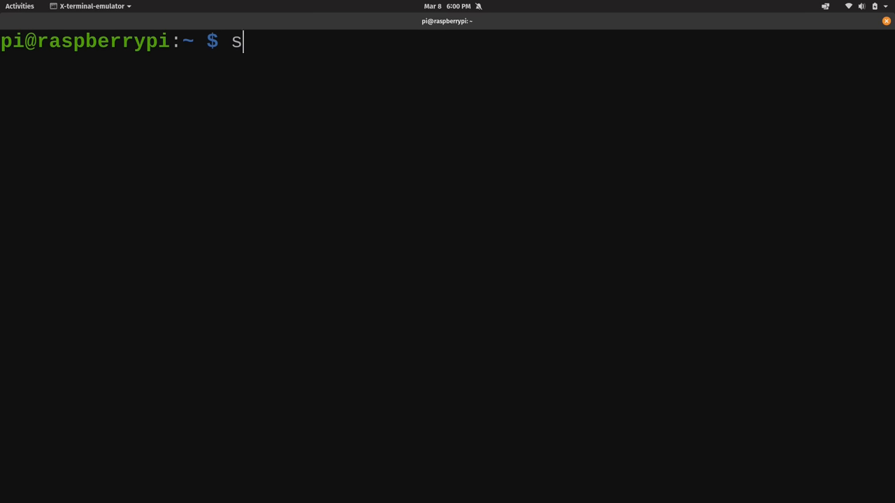
Step: Run sudo apt update && sudo apt dist-upgrade to upgrade the Pi's packages
{"action": "type", "text": "udo apt update"}
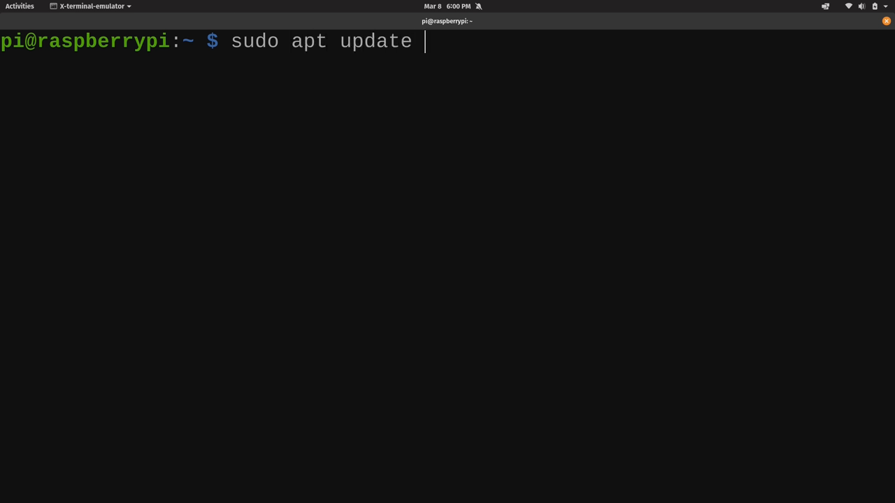
{"action": "type", "text": "&& sudo apt di"}
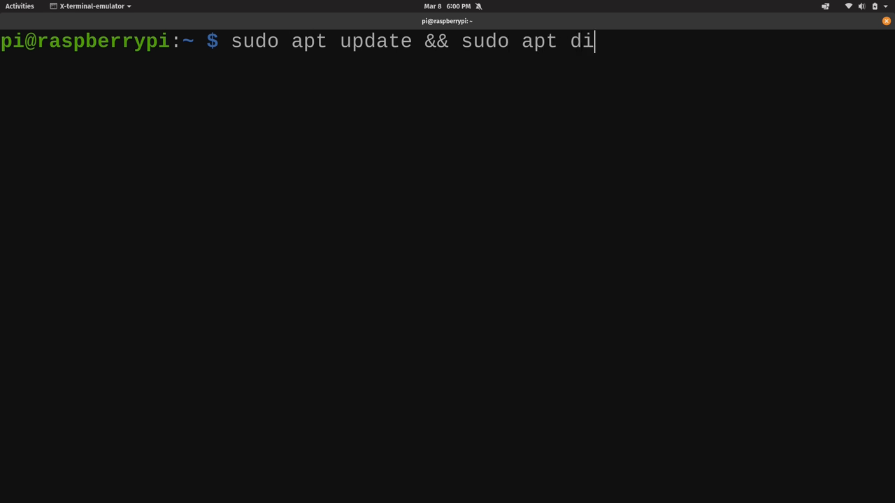
{"action": "type", "text": "st-upgrade"}
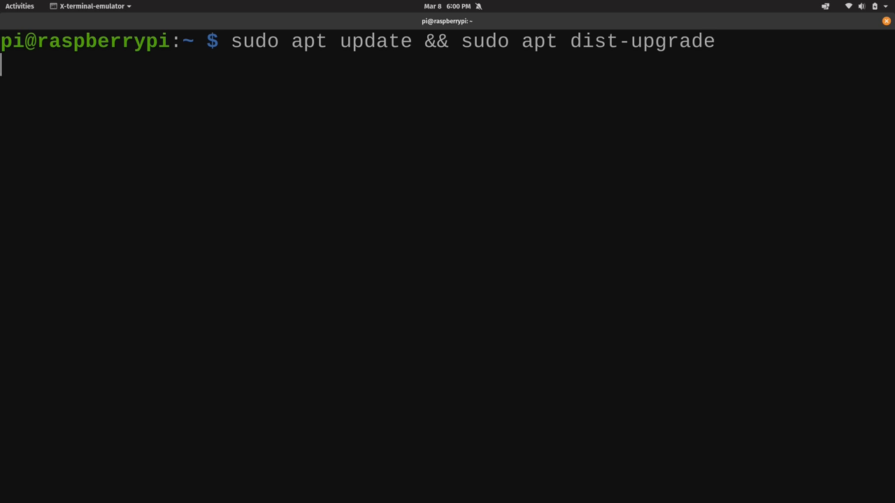
{"action": "key", "text": "Return"}
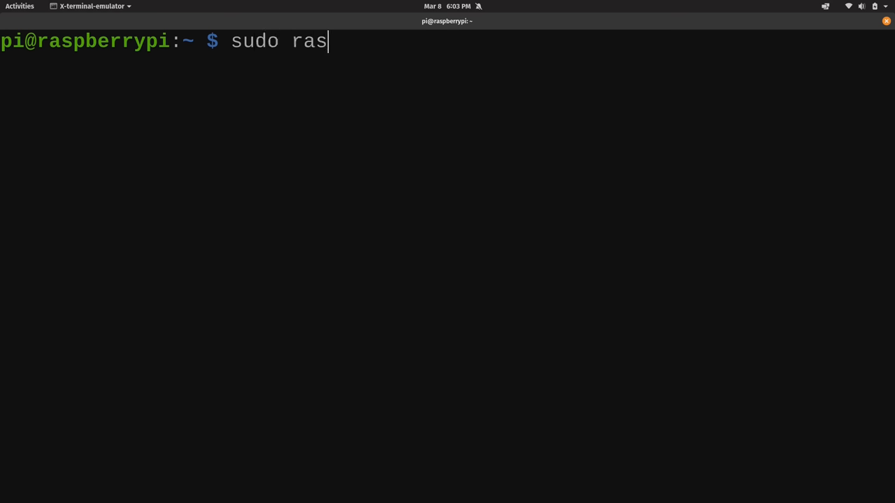
Step: Launch sudo raspi-config and mark the en_US.UTF-8 locale for generation
{"action": "type", "text": "pi-config"}
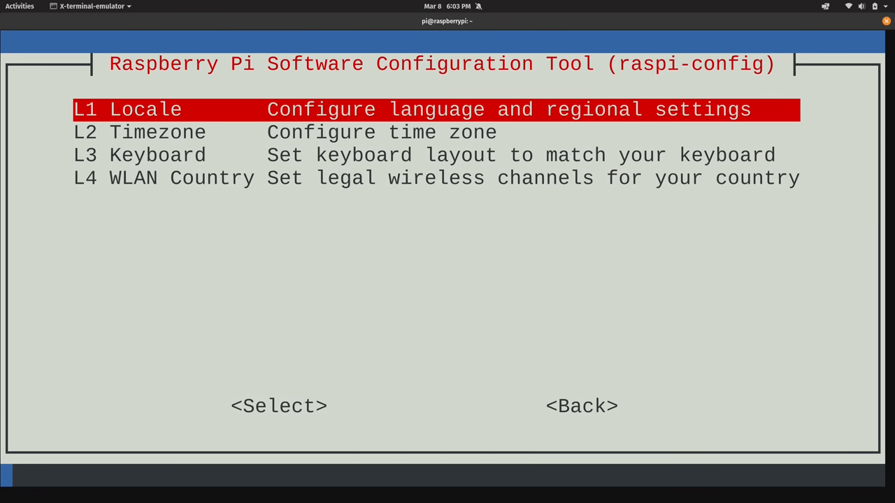
{"action": "left_click", "coordinate": [278, 406]}
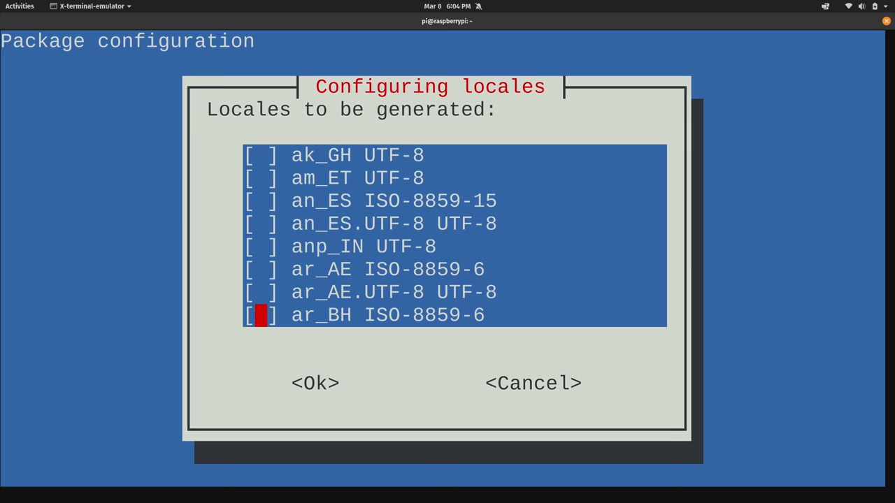
{"action": "scroll", "scroll_direction": "down", "scroll_amount": 3}
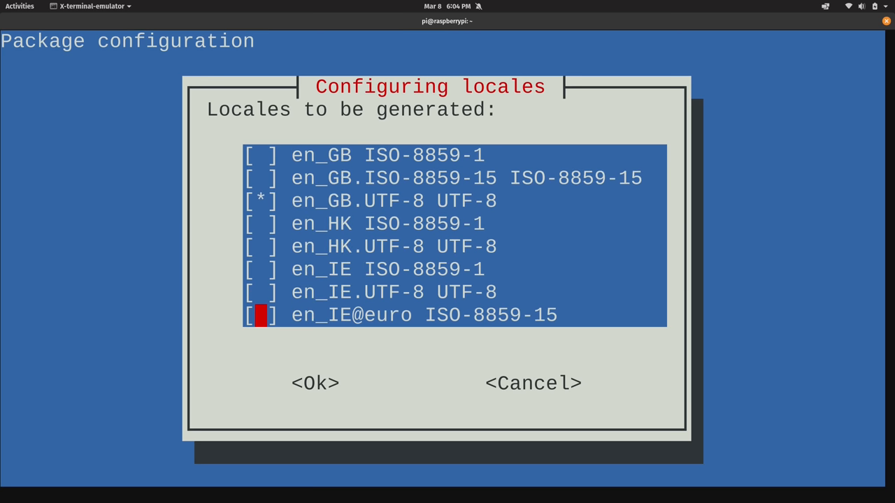
{"action": "key", "text": "Up"}
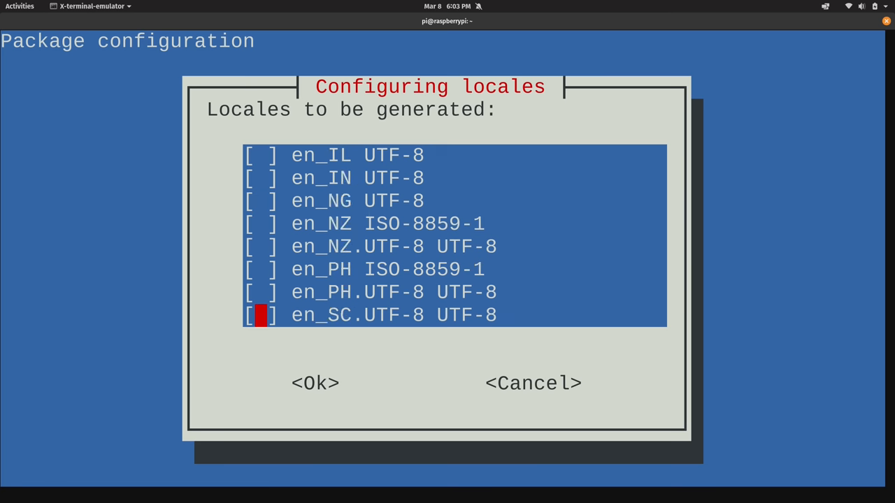
{"action": "scroll", "scroll_direction": "down", "scroll_amount": 3}
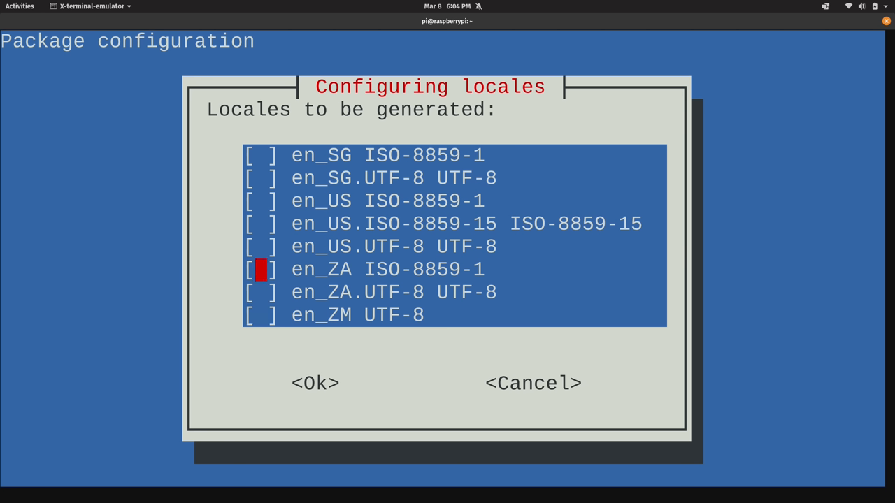
{"action": "key", "text": "Up"}
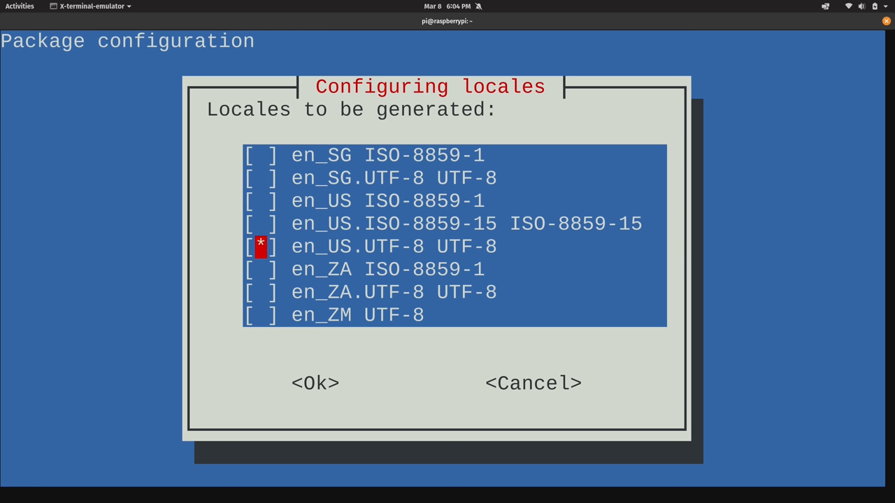
{"action": "left_click", "coordinate": [315, 383]}
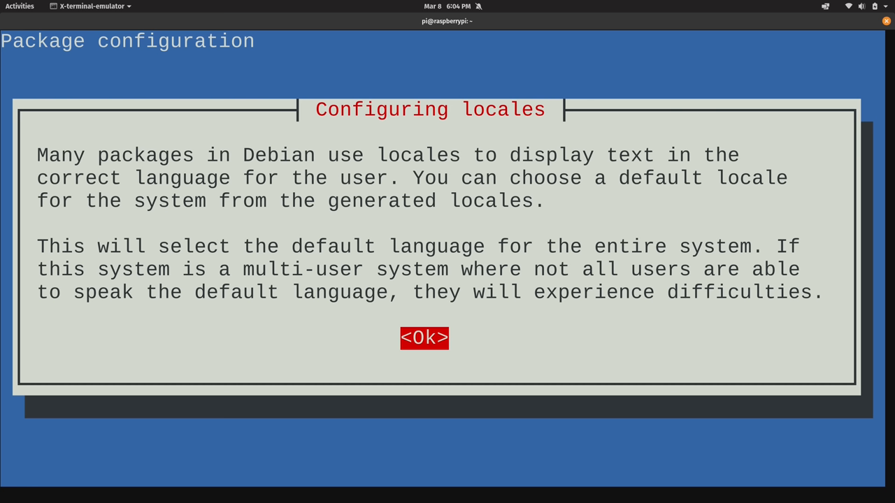
{"action": "left_click", "coordinate": [424, 337]}
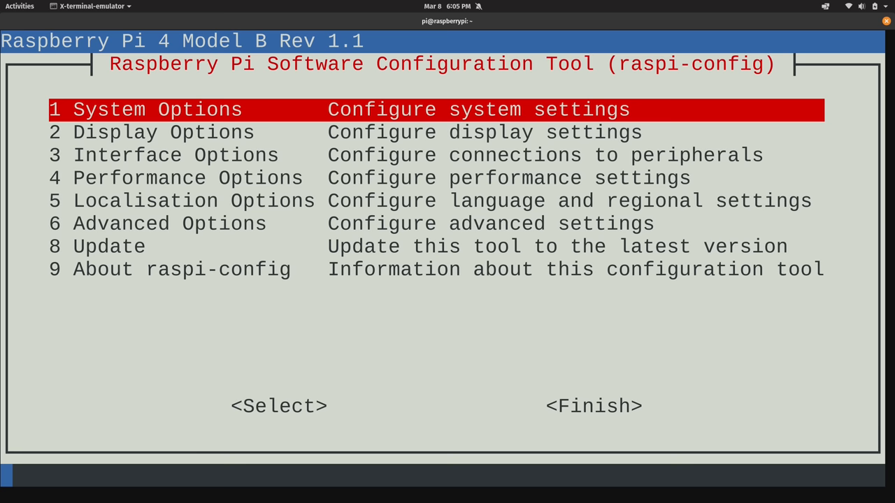
Step: Set the time zone to America, then Detroit, in raspi-config's Localisation Options
{"action": "key", "text": "Down"}
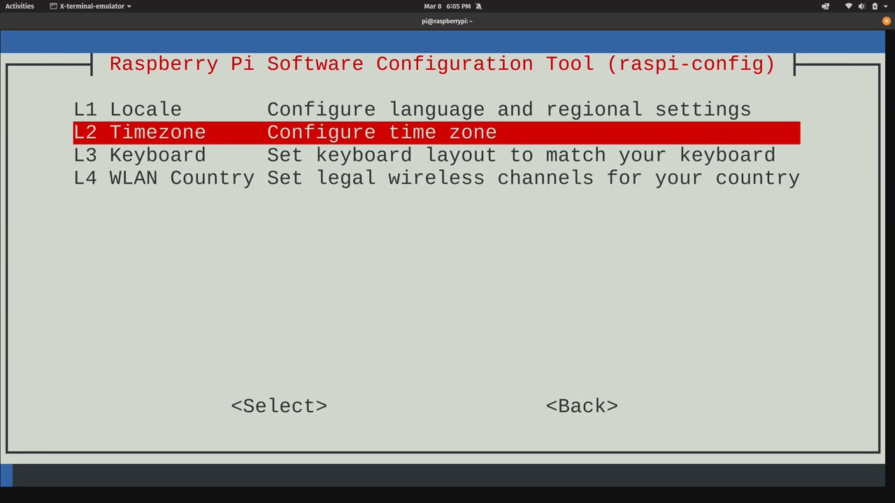
{"action": "left_click", "coordinate": [279, 407]}
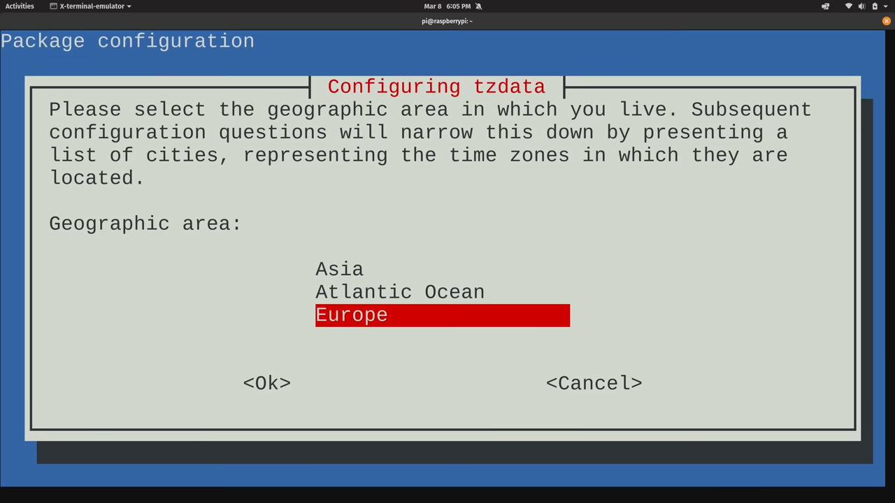
{"action": "key", "text": "Up"}
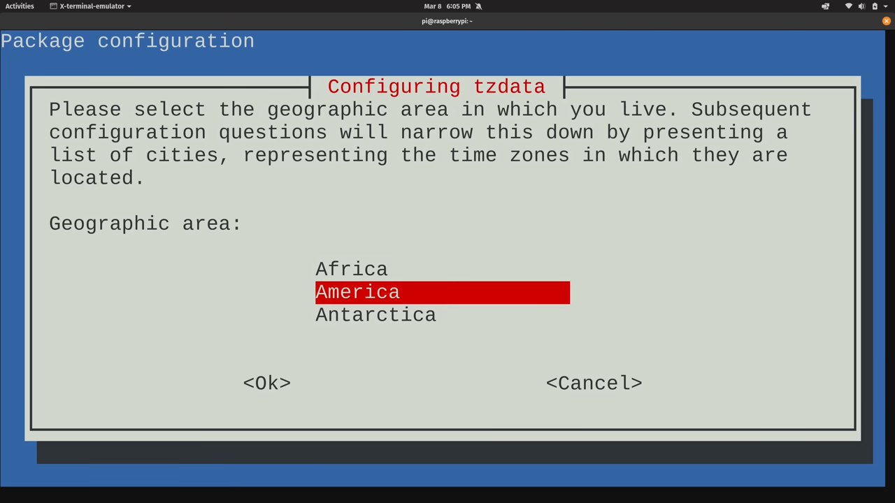
{"action": "left_click", "coordinate": [266, 383]}
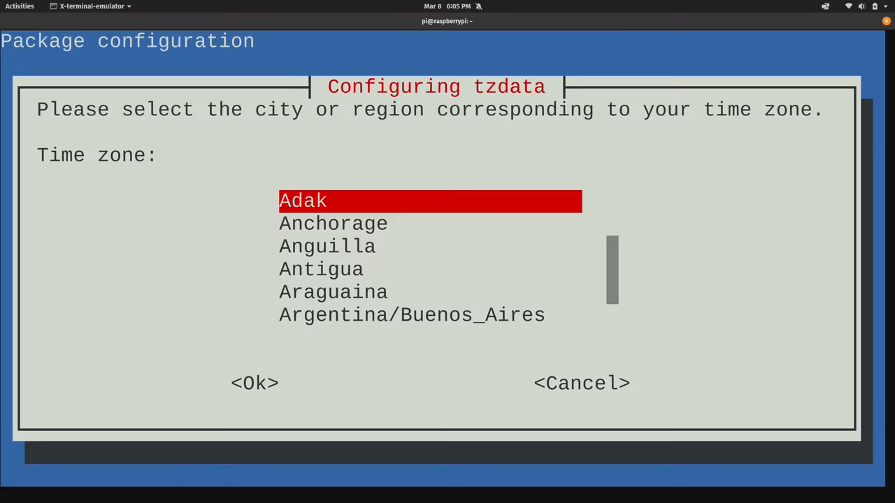
{"action": "scroll", "scroll_direction": "down", "scroll_amount": 3}
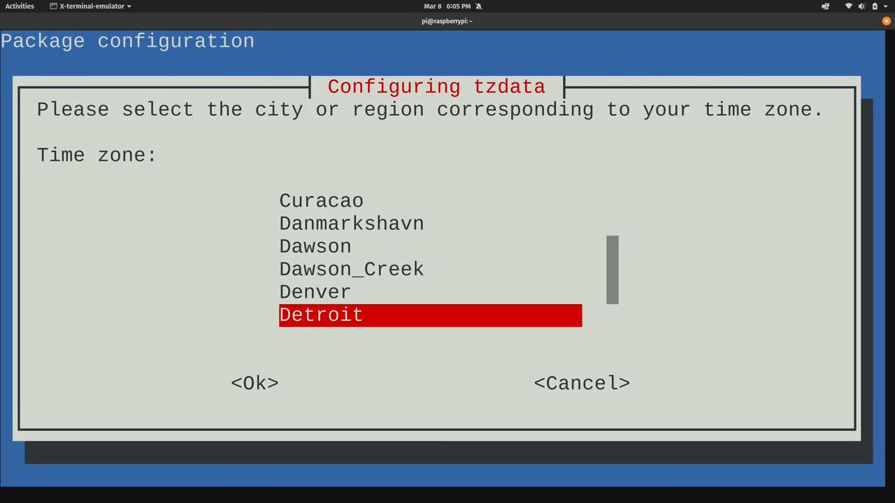
{"action": "left_click", "coordinate": [255, 383]}
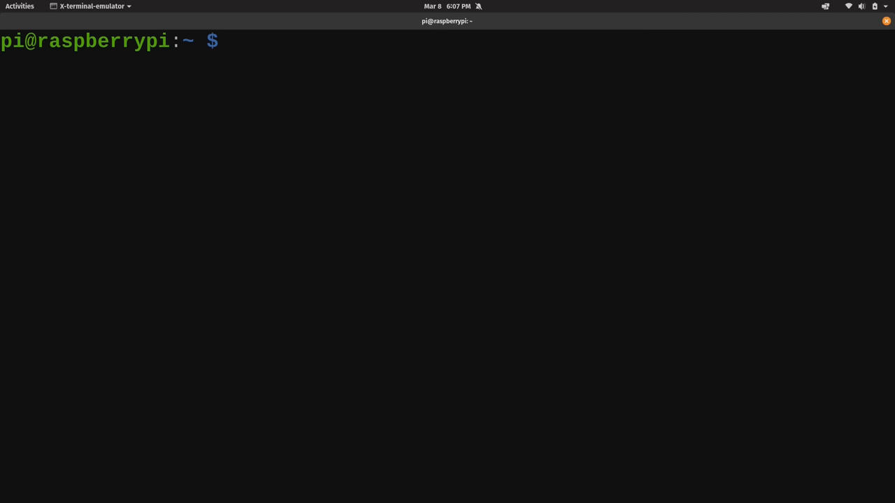
Step: Reboot the Raspberry Pi with sudo reboot
{"action": "type", "text": "s"}
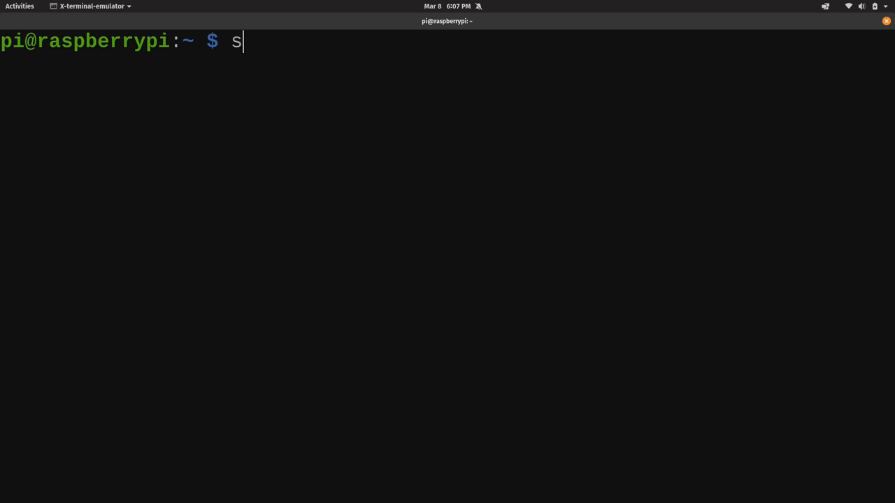
{"action": "type", "text": "udo reboot"}
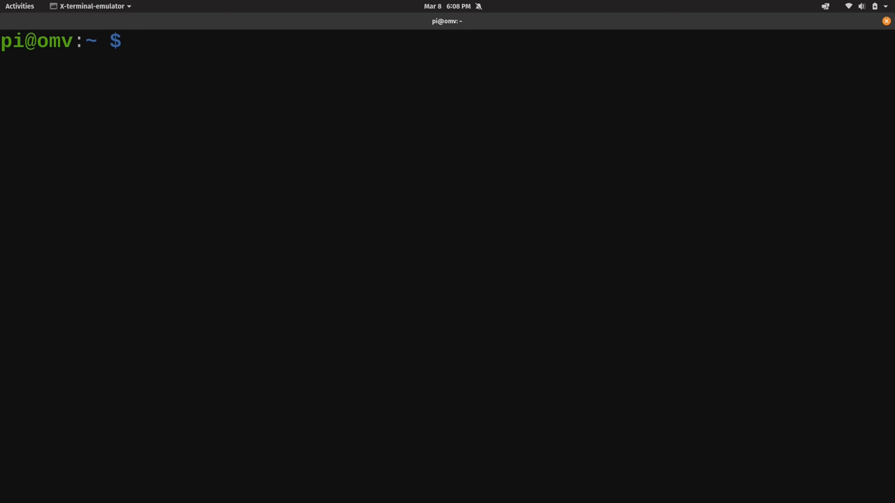
Step: As root, run the Argon argon1.sh script via curl and the OpenMediaVault install script via wget
{"action": "type", "text": "sudo su -"}
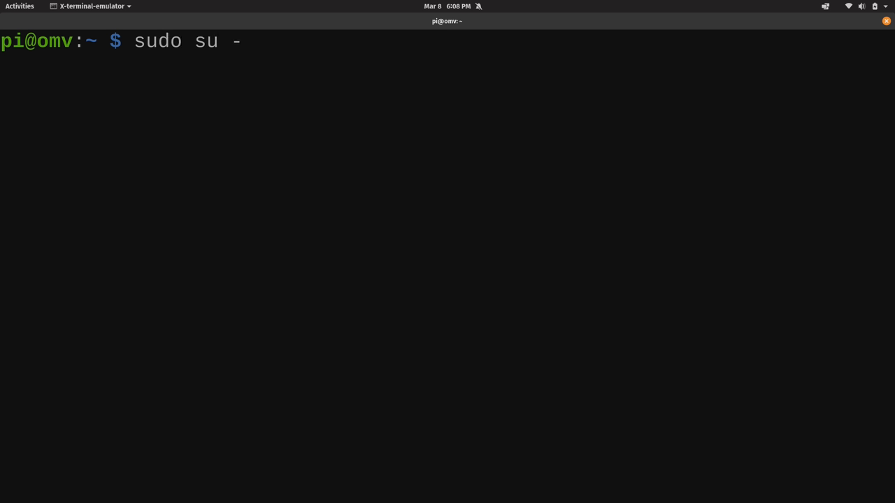
{"action": "key", "text": "Return"}
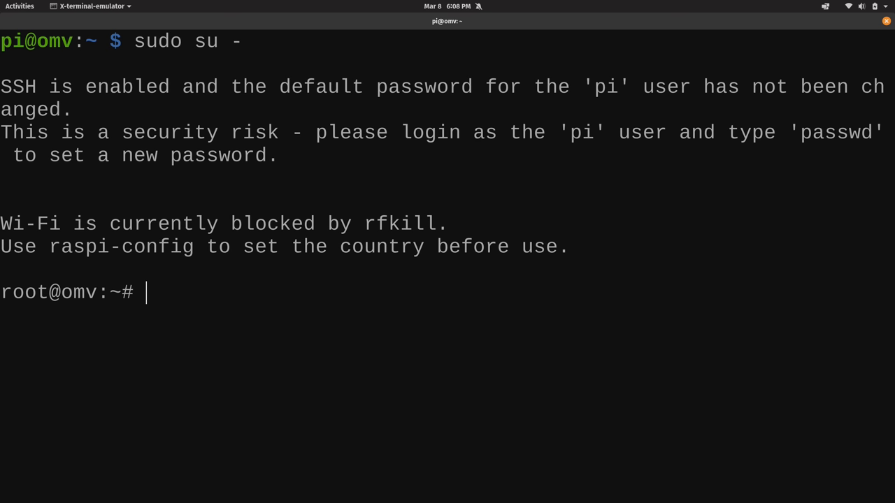
{"action": "type", "text": "curl https://download.argon40.com/argon1.sh | bash"}
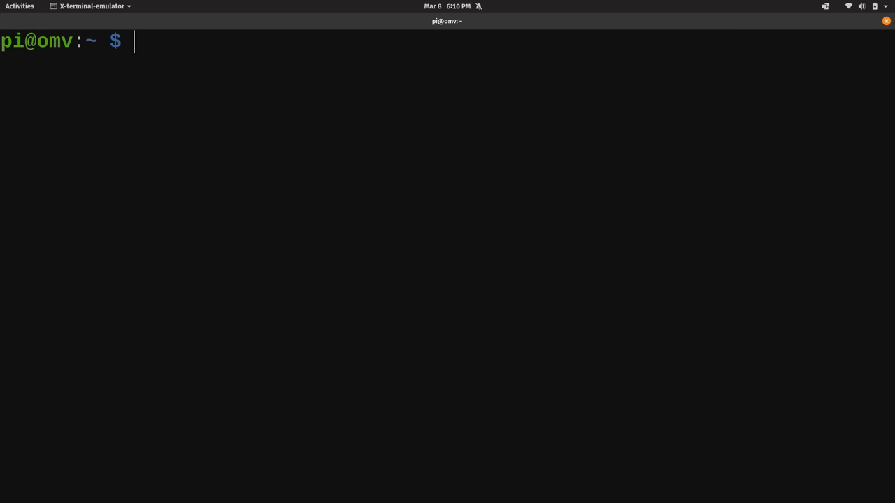
{"action": "type", "text": "wget -O - https://raw.githubusercontent.com/OpenMediaVault-Plugin-Developers/installScript/master/install | sudo bash"}
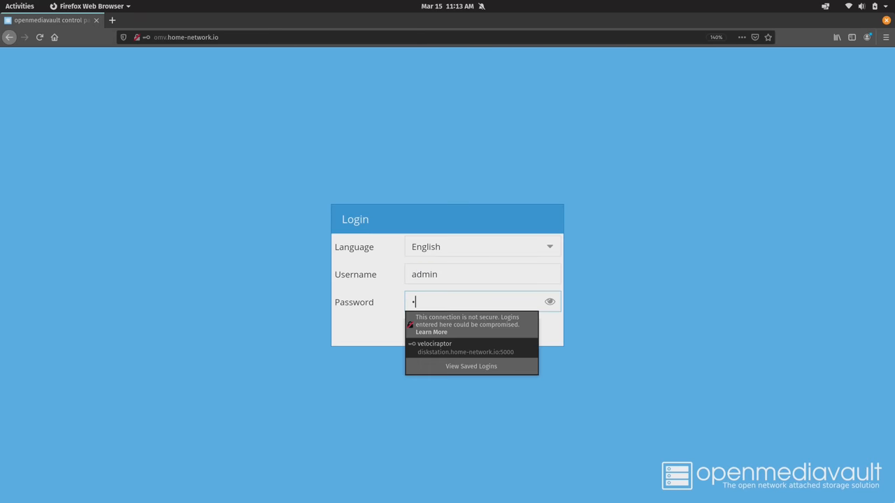
Step: Log in to OpenMediaVault as admin with the password
{"action": "type", "text": "password"}
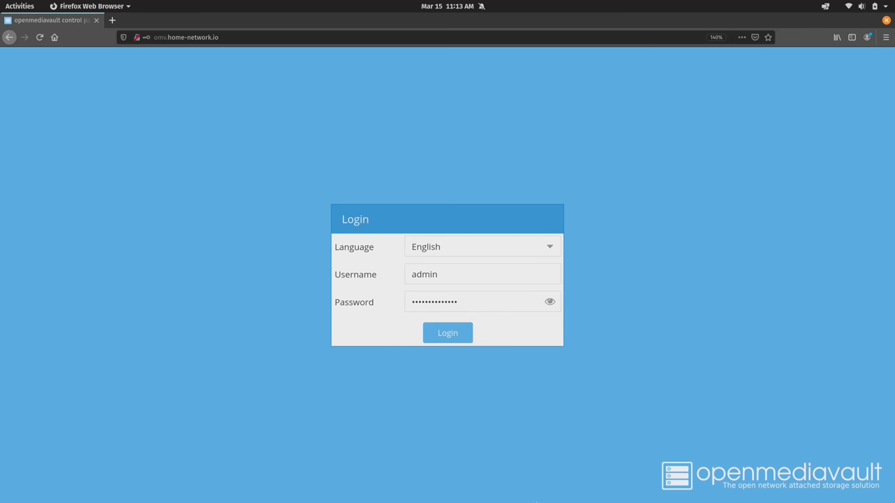
{"action": "left_click", "coordinate": [447, 333]}
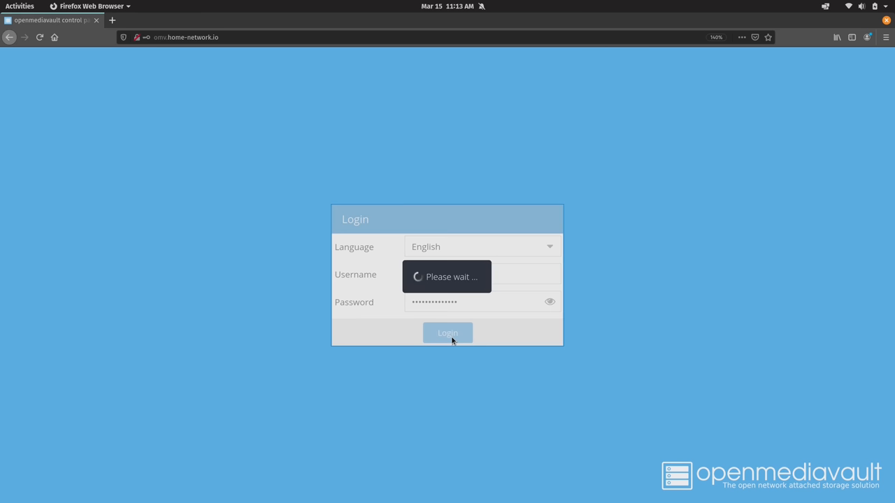
{"action": "left_click", "coordinate": [447, 333]}
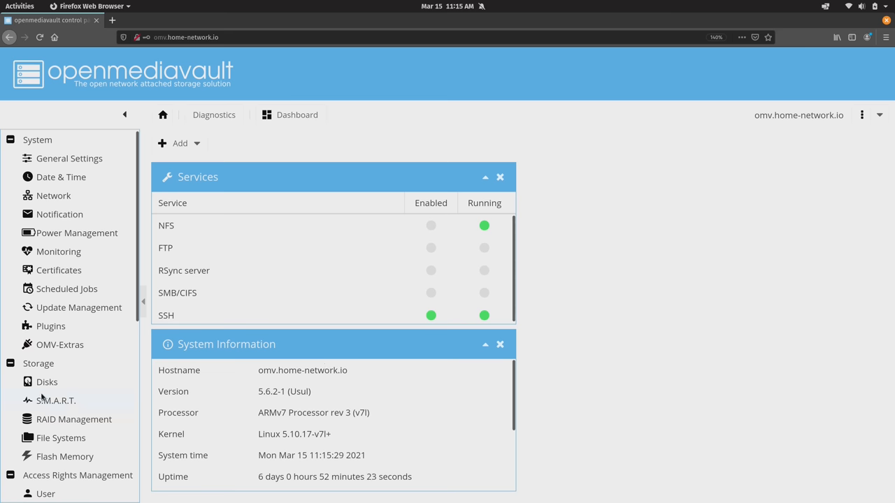
Step: In Storage > Disks, select the KINGSTON SSD /dev/sda and start a wipe
{"action": "left_click", "coordinate": [46, 381]}
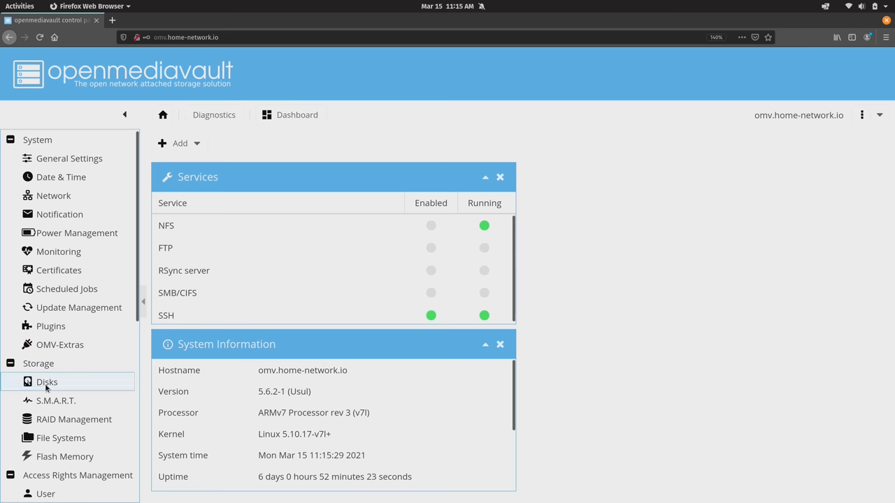
{"action": "left_click", "coordinate": [47, 381]}
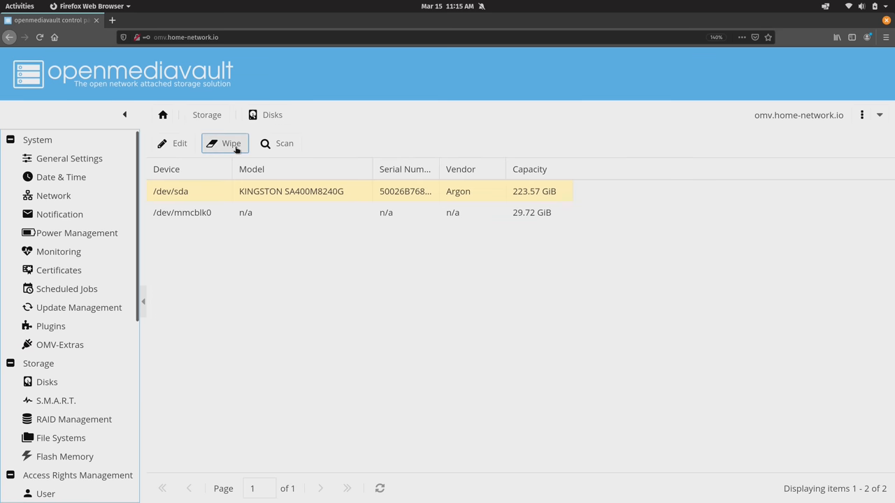
{"action": "left_click", "coordinate": [231, 143]}
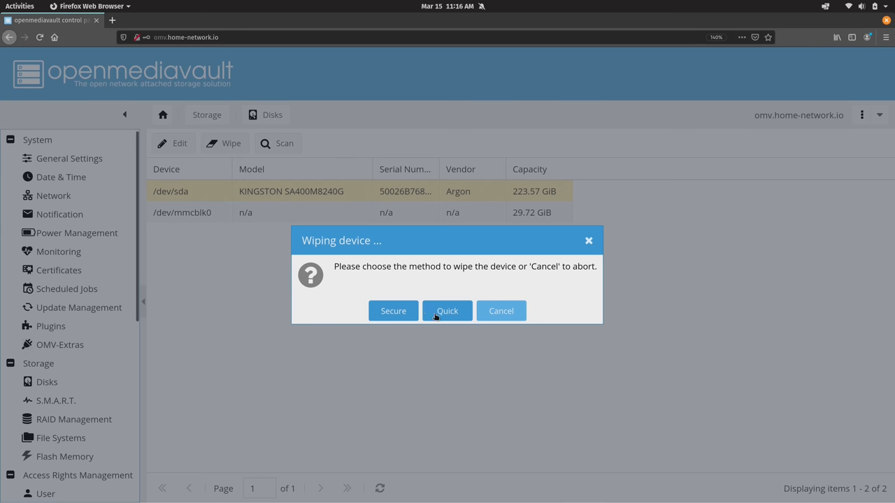
Step: Quick-wipe the SSD, close the progress window, and go to File Systems
{"action": "left_click", "coordinate": [446, 311]}
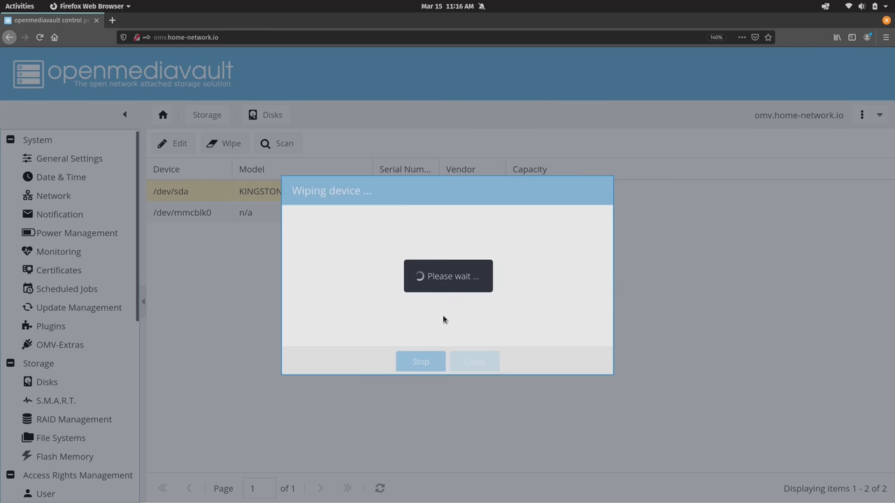
{"action": "left_click", "coordinate": [474, 361]}
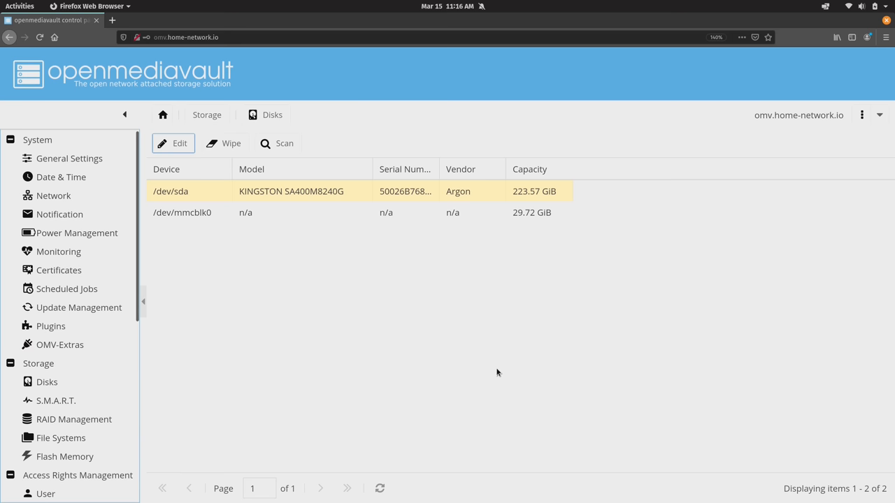
{"action": "mouse_move", "coordinate": [91, 438]}
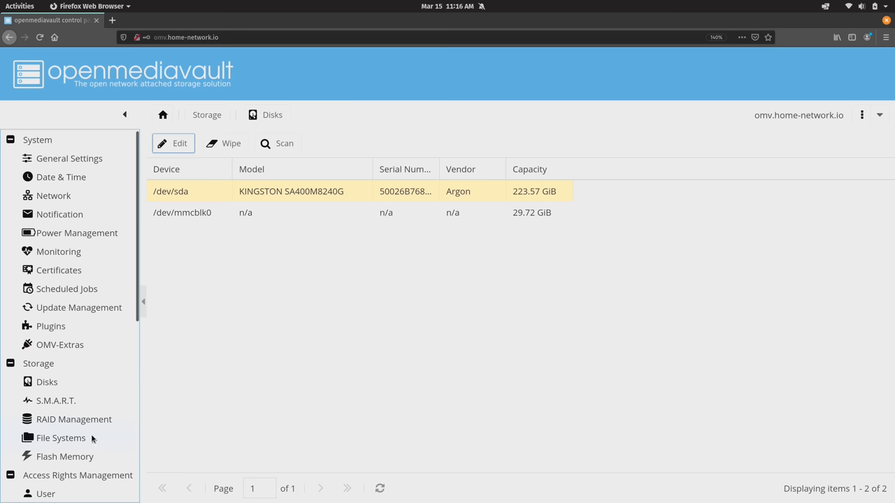
{"action": "left_click", "coordinate": [61, 438]}
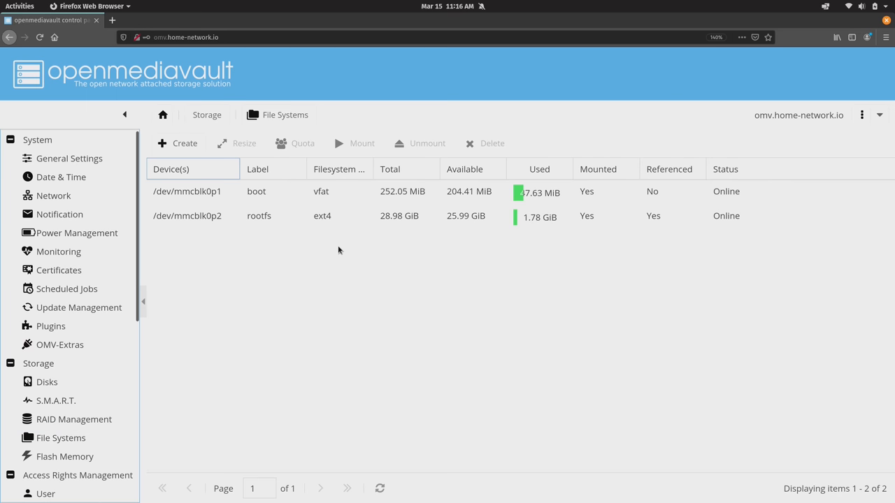
{"action": "mouse_move", "coordinate": [239, 208]}
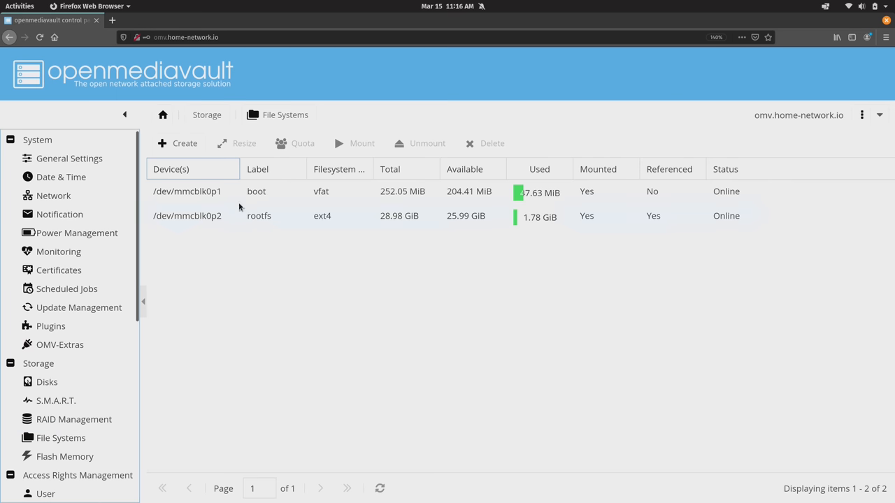
Step: Create an ext4 file system on the KINGSTON SSD and confirm erasing its data
{"action": "left_click", "coordinate": [177, 143]}
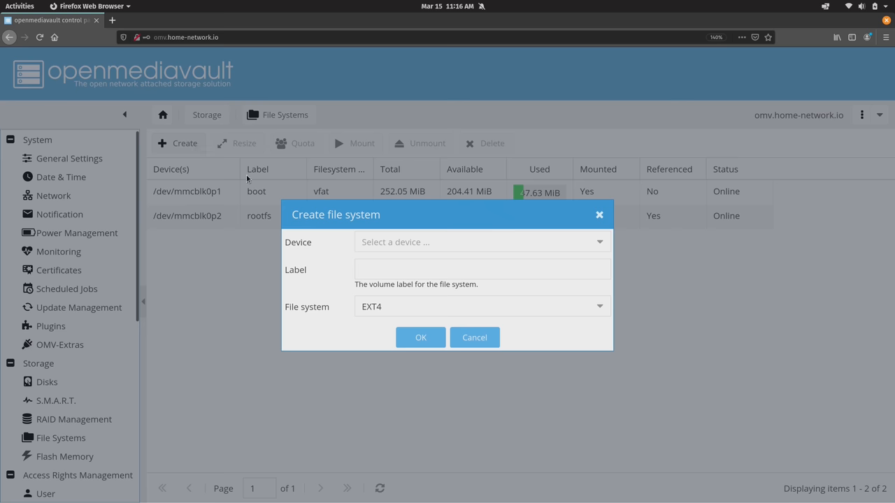
{"action": "mouse_move", "coordinate": [598, 246]}
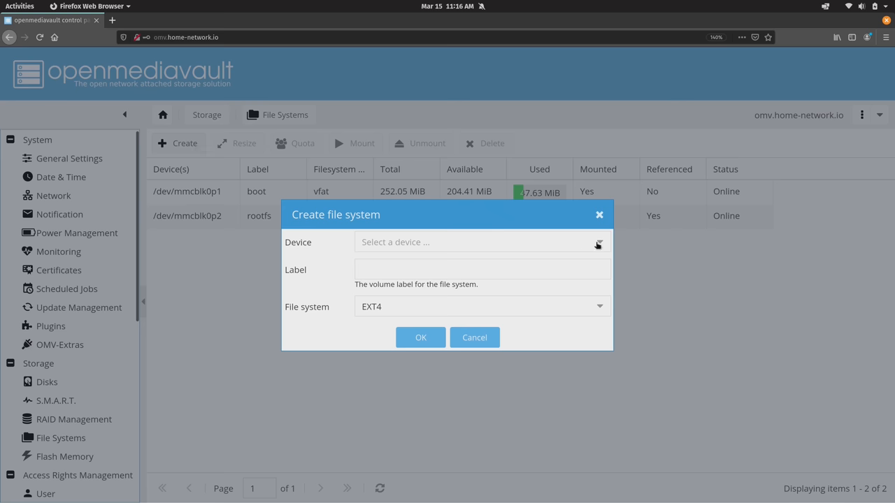
{"action": "left_click", "coordinate": [598, 242]}
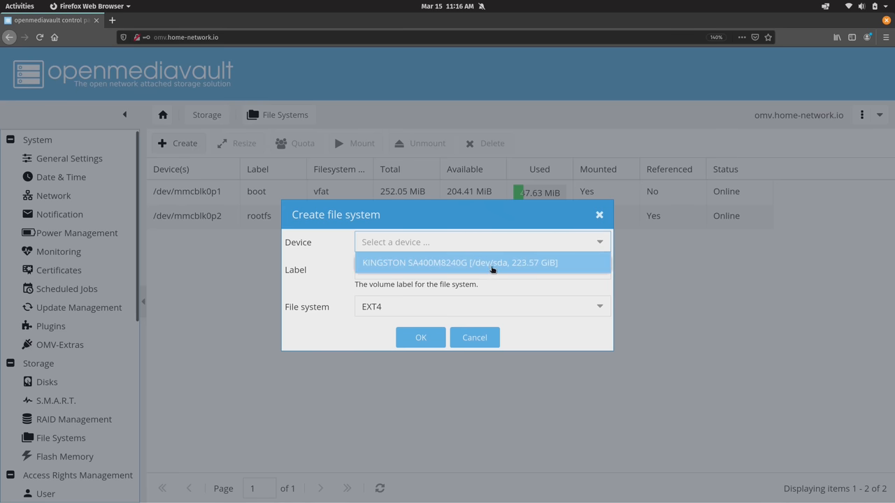
{"action": "left_click", "coordinate": [460, 262]}
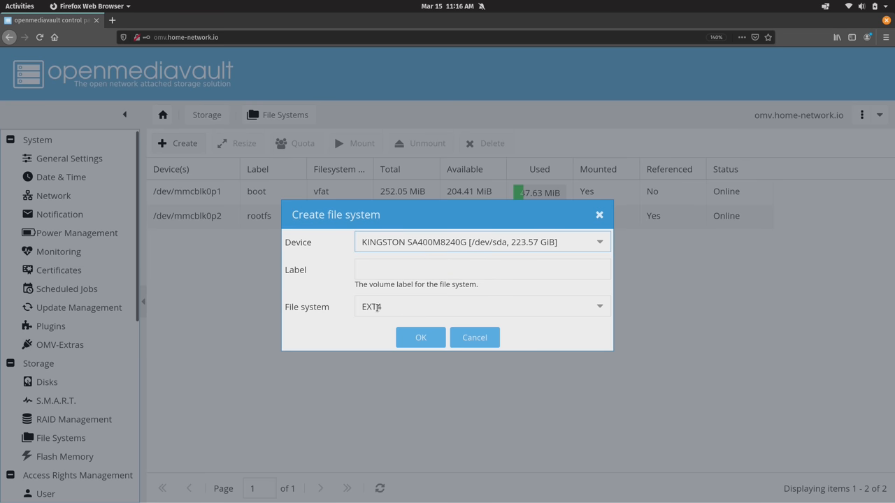
{"action": "left_click", "coordinate": [420, 337]}
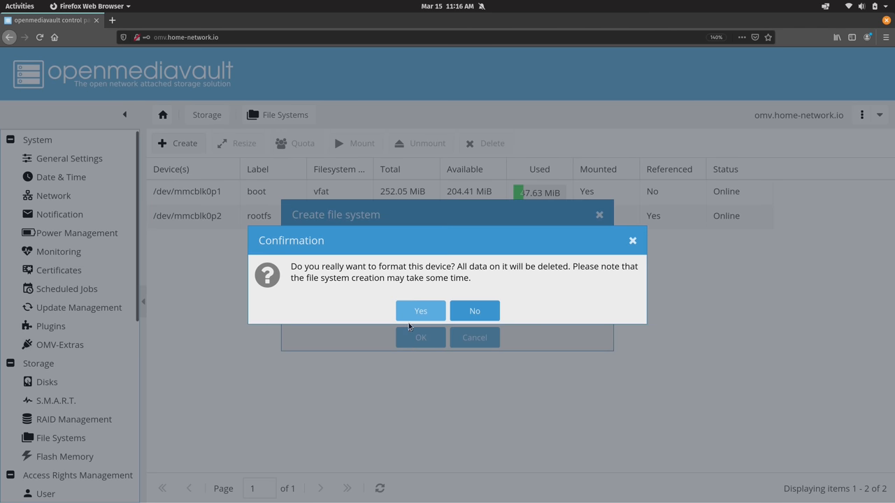
{"action": "left_click", "coordinate": [420, 311]}
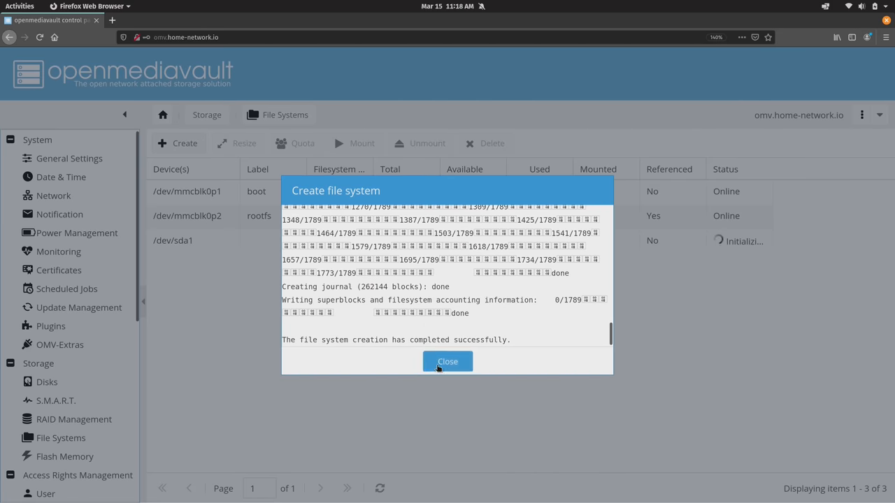
{"action": "left_click", "coordinate": [448, 361]}
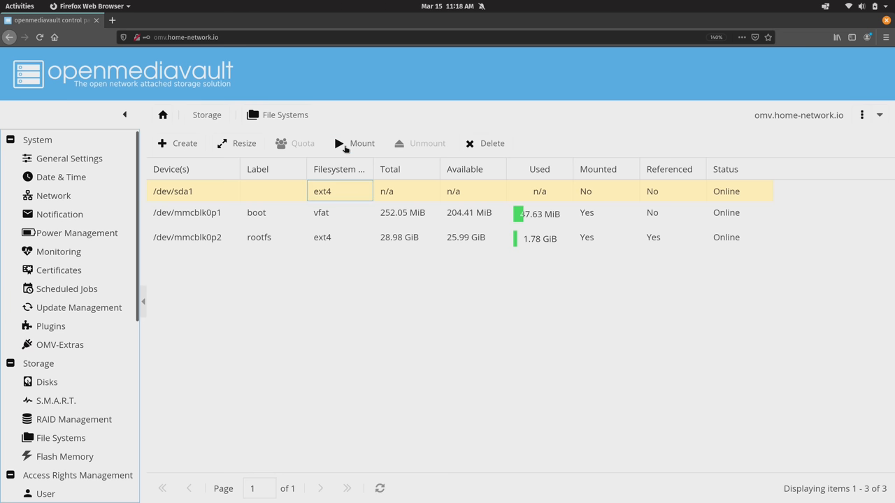
Step: Mount /dev/sda1 and apply the pending configuration changes
{"action": "left_click", "coordinate": [361, 144]}
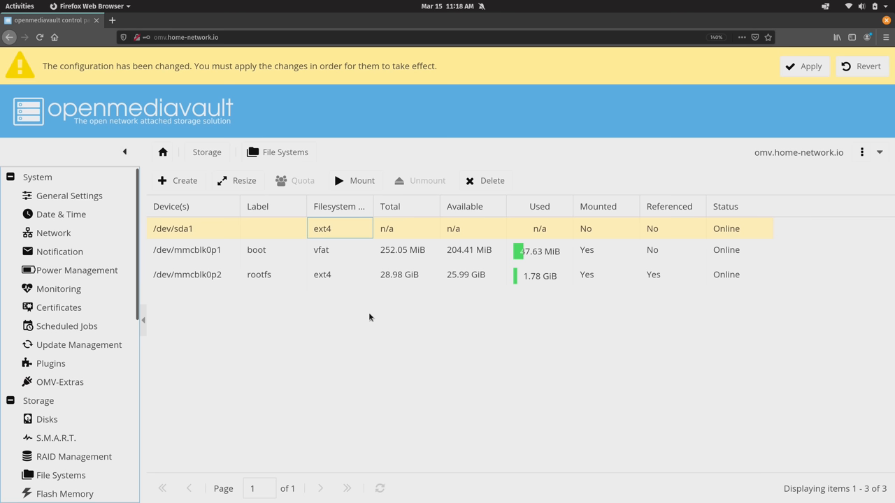
{"action": "left_click", "coordinate": [804, 66]}
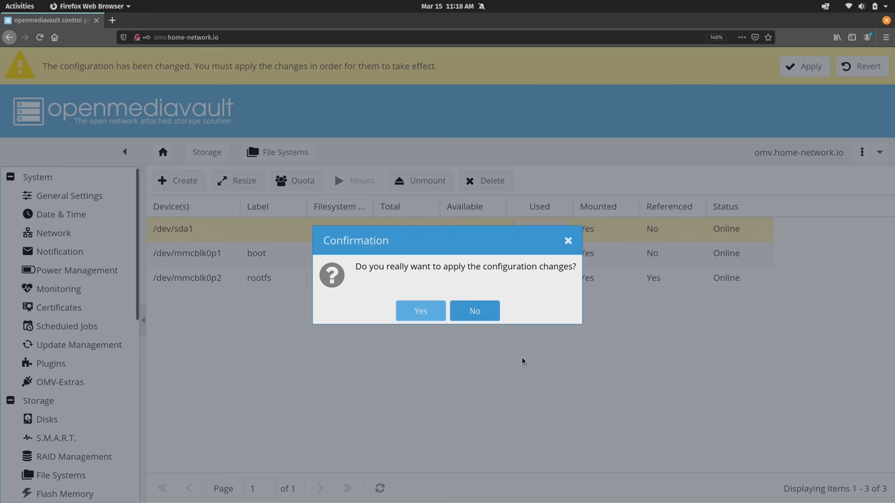
{"action": "left_click", "coordinate": [420, 311]}
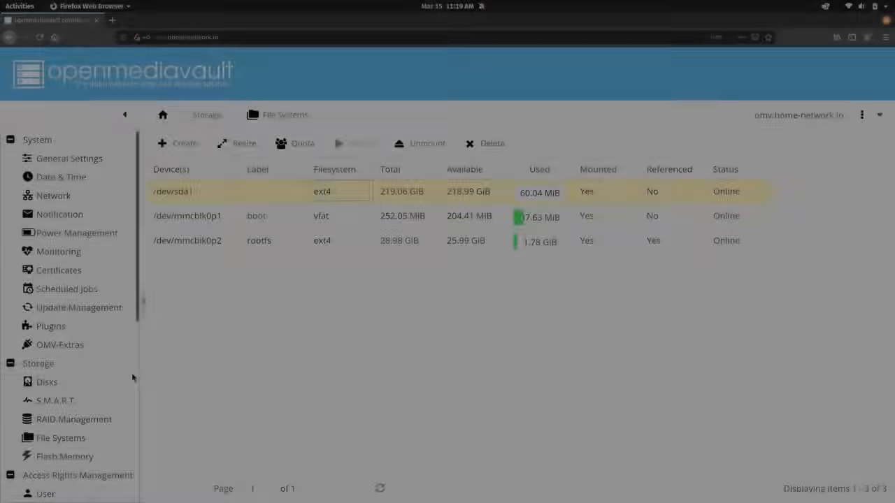
Step: Add a shared folder named MyShare on the /dev/sda1 device
{"action": "left_click", "coordinate": [66, 352]}
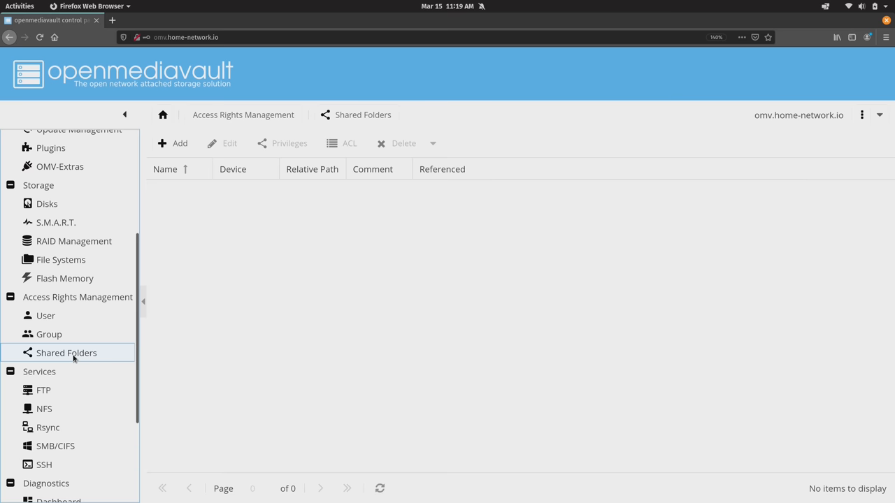
{"action": "left_click", "coordinate": [174, 143]}
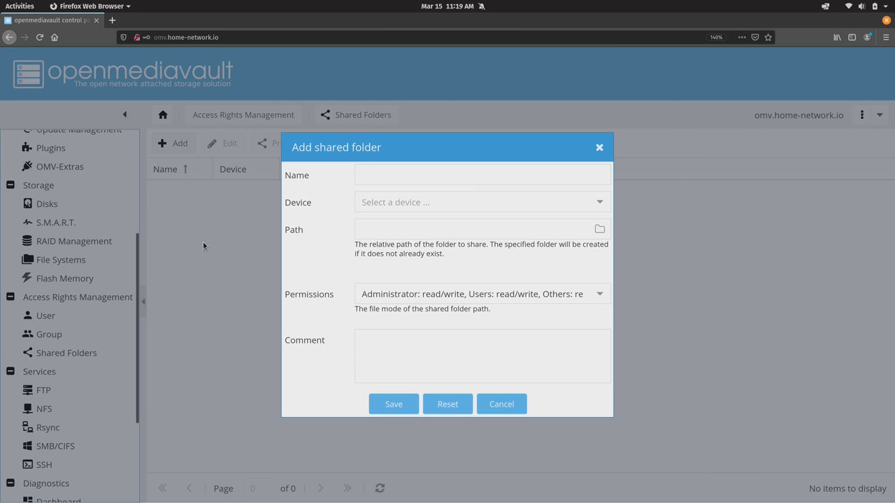
{"action": "left_click", "coordinate": [482, 174]}
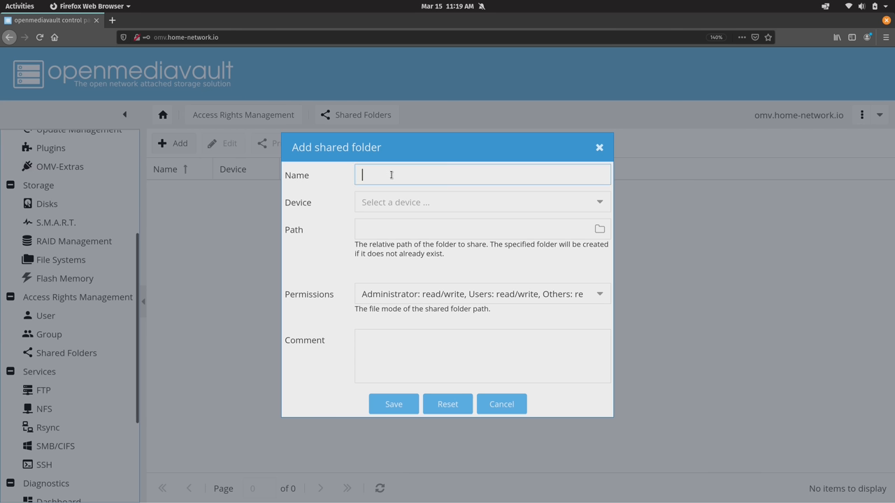
{"action": "type", "text": "MyShare"}
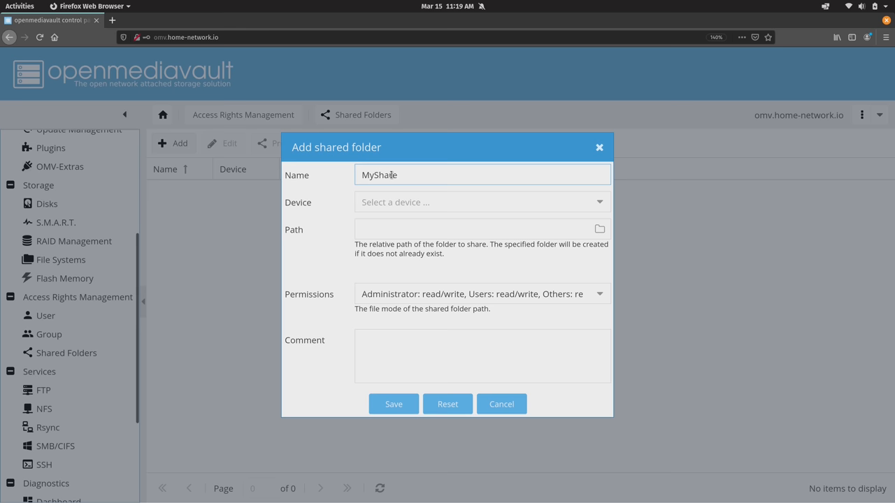
{"action": "left_click", "coordinate": [476, 202]}
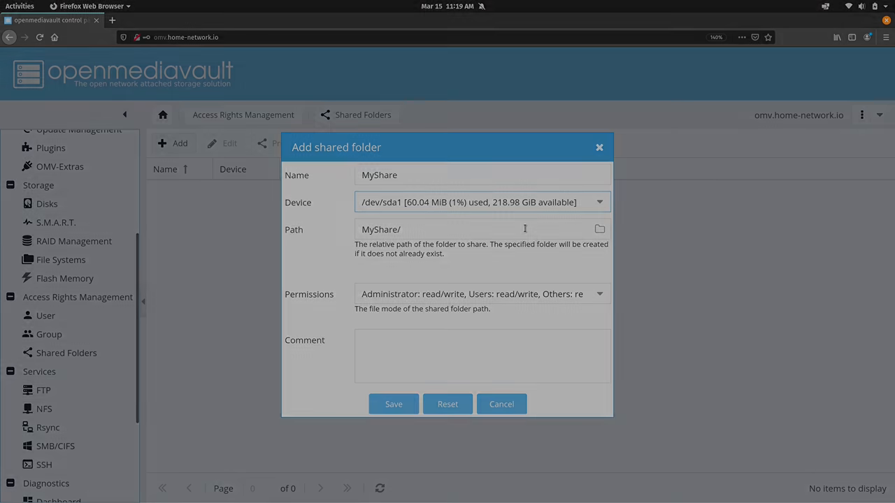
{"action": "left_click", "coordinate": [393, 404]}
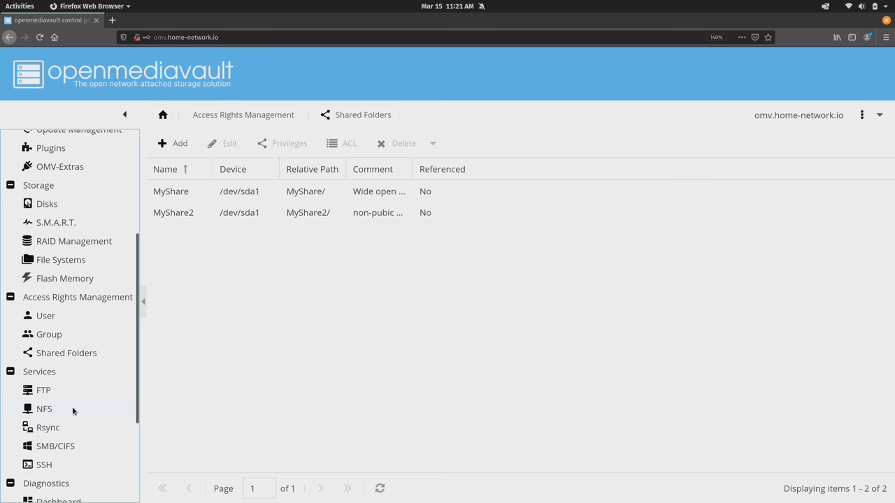
Step: Enable the NFS service, then enable the SMB/CIFS service in OpenMediaVault
{"action": "left_click", "coordinate": [44, 409]}
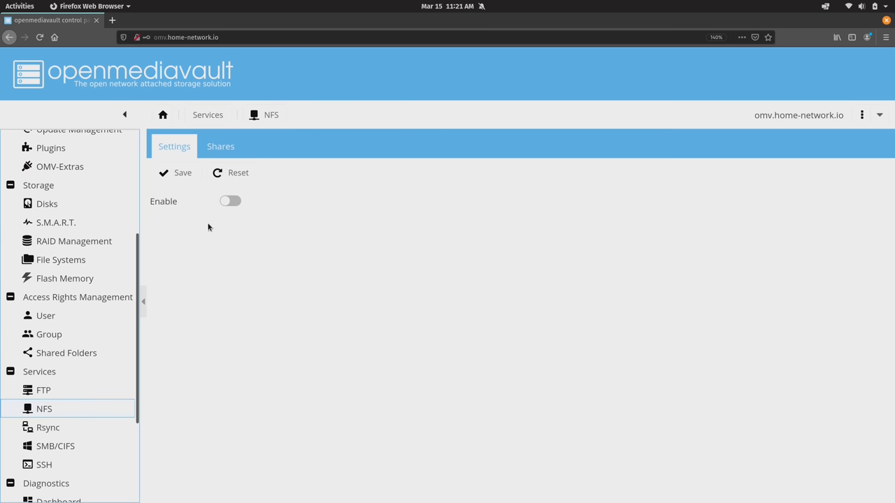
{"action": "left_click", "coordinate": [230, 201]}
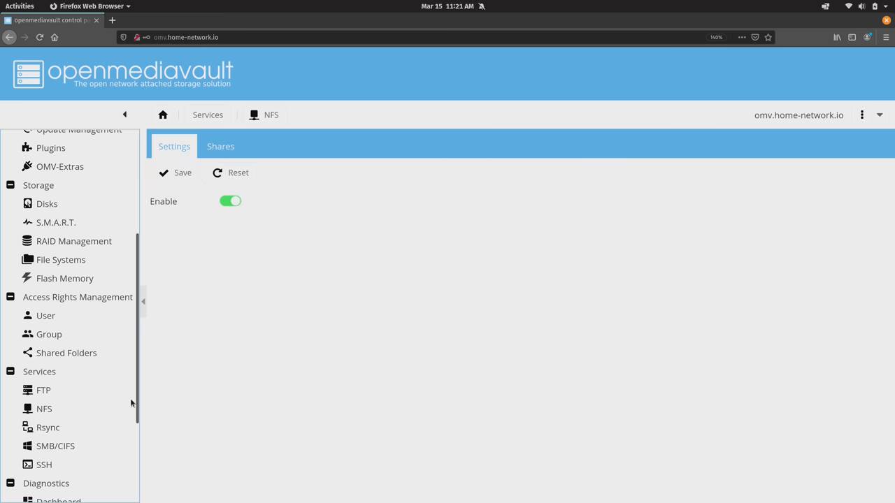
{"action": "left_click", "coordinate": [55, 446]}
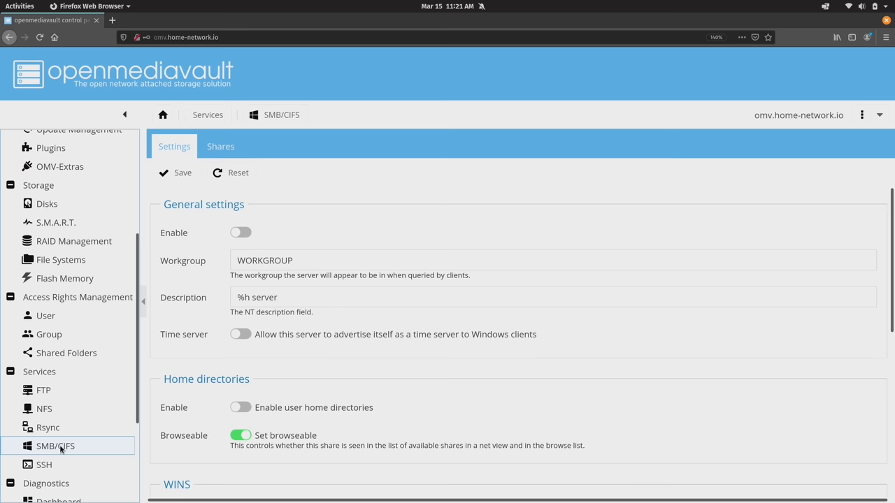
{"action": "left_click", "coordinate": [240, 233]}
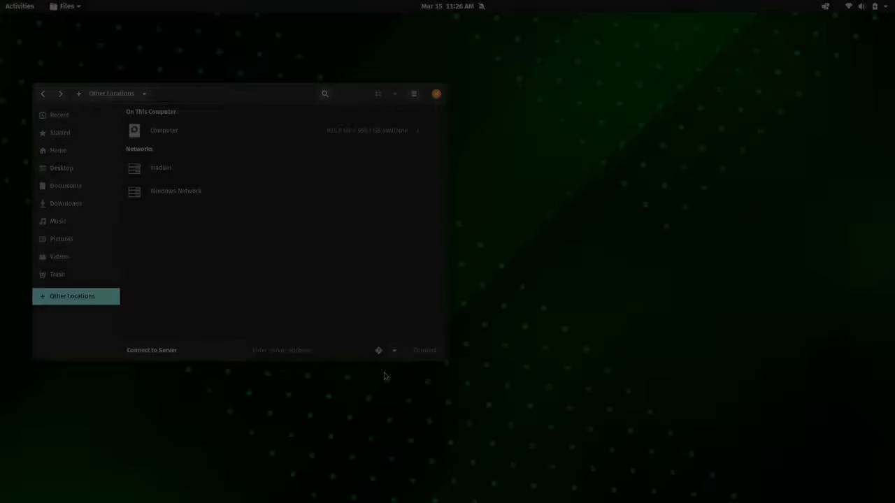
Step: Connect Files to smb://omv.home-network.io/ from Other Locations to list MyShare and MyShare2
{"action": "left_click", "coordinate": [58, 151]}
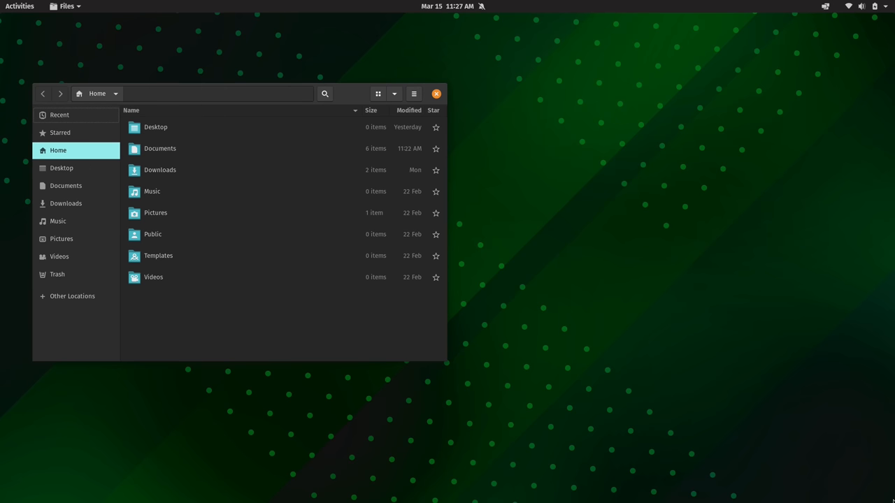
{"action": "left_click", "coordinate": [72, 296]}
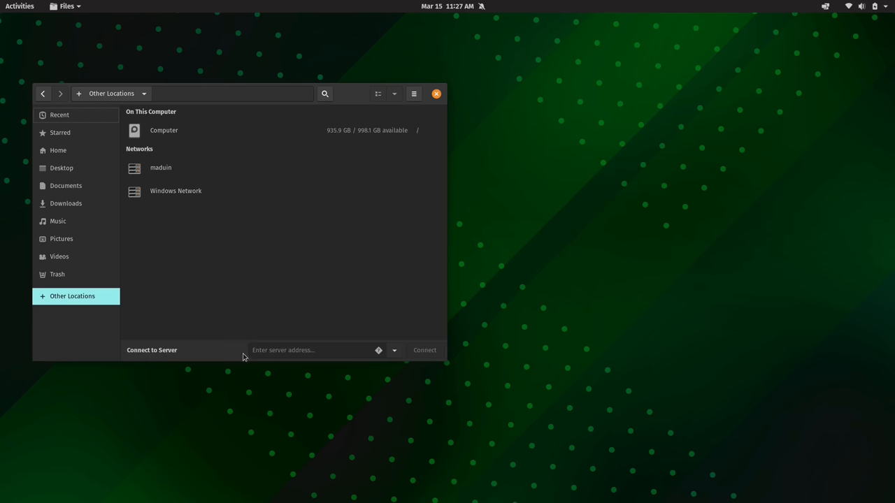
{"action": "type", "text": "smb://omv.home-network.io/"}
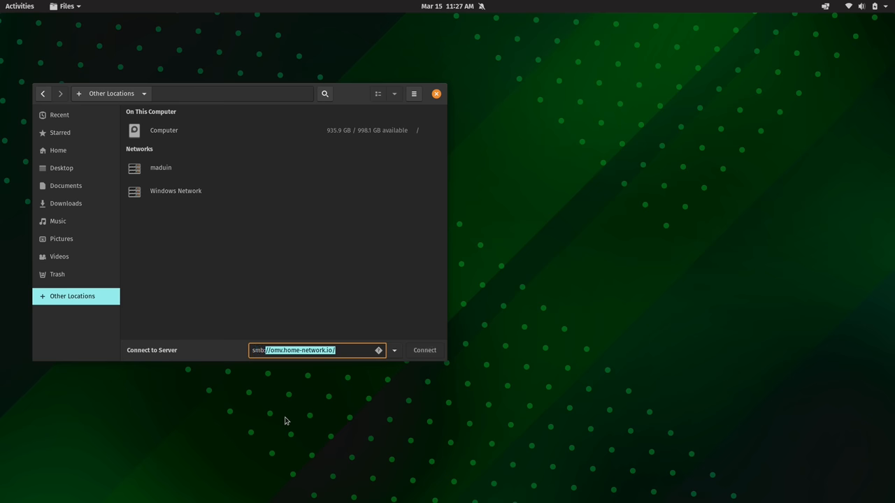
{"action": "left_click", "coordinate": [424, 350]}
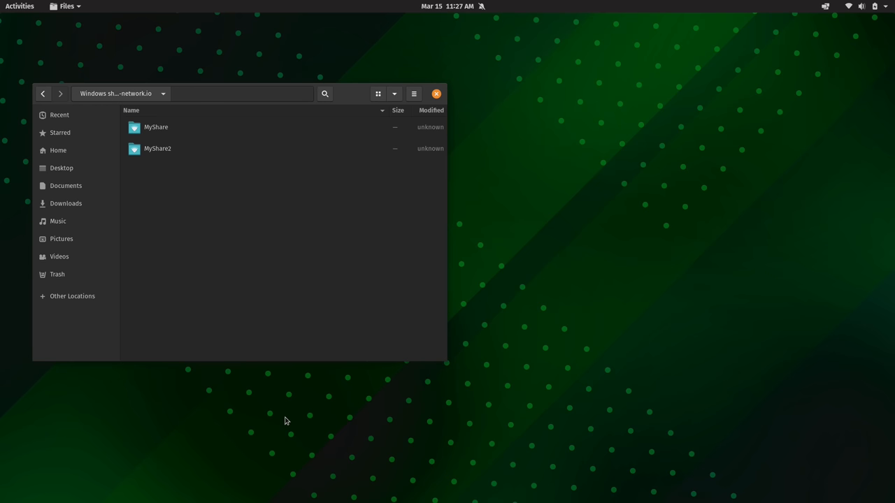
{"action": "mouse_move", "coordinate": [115, 163]}
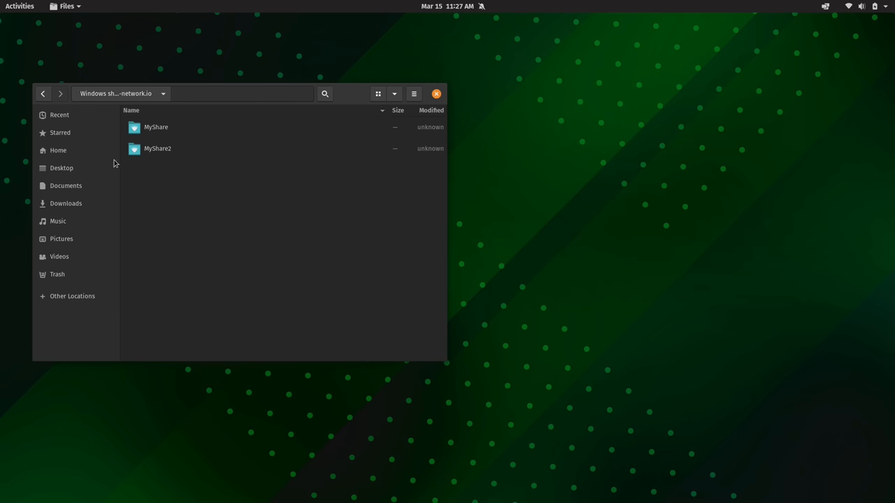
{"action": "mouse_move", "coordinate": [232, 201]}
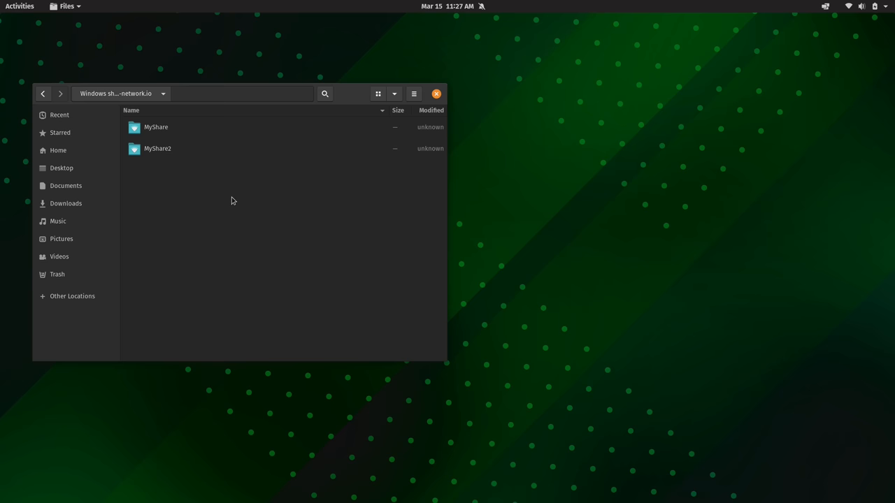
{"action": "left_click", "coordinate": [58, 150]}
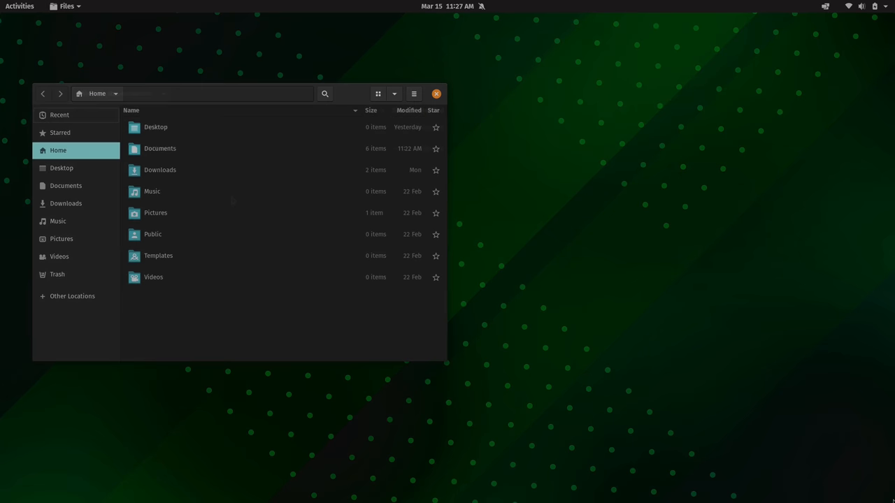
{"action": "left_click", "coordinate": [72, 296]}
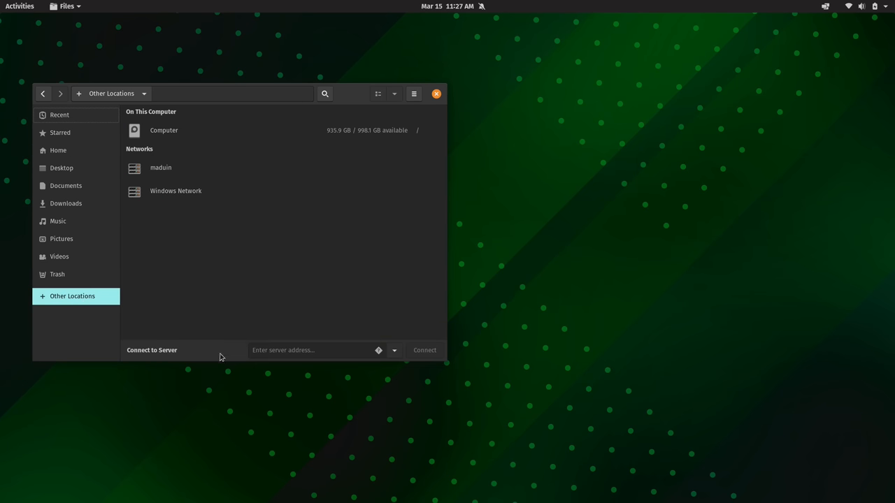
{"action": "type", "text": "smb://omv.home-network.io/"}
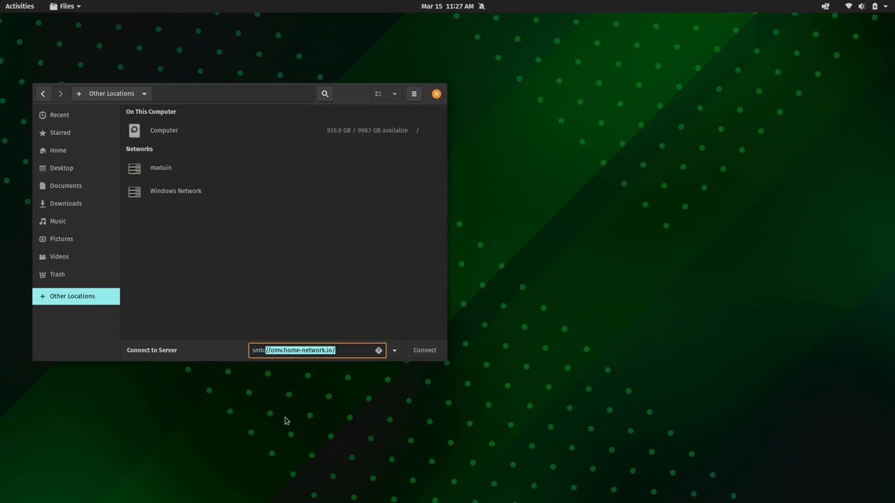
{"action": "left_click", "coordinate": [425, 351]}
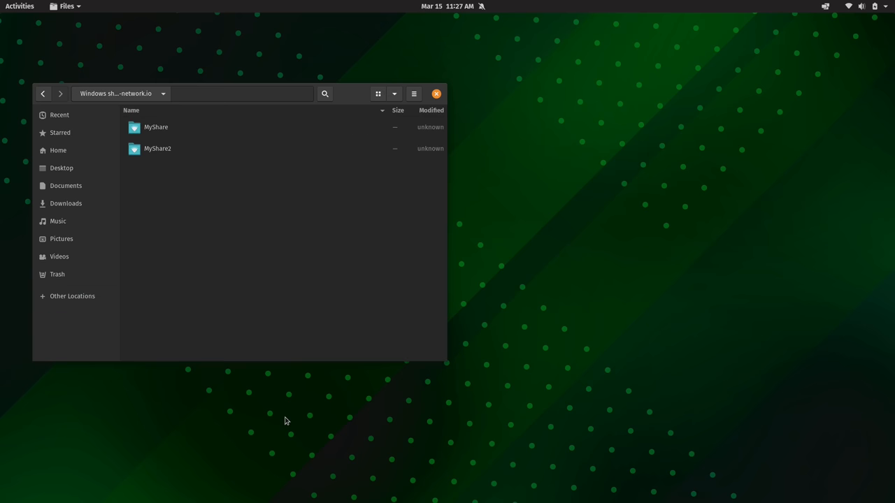